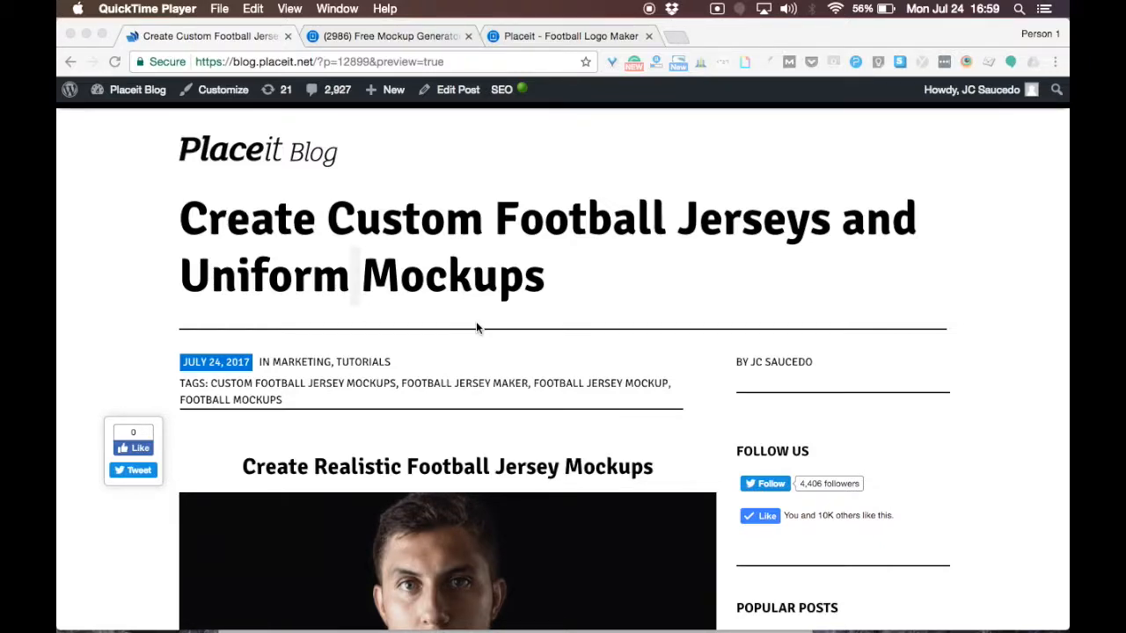
- Scroll down through the Placeit page
{"action": "scroll", "scroll_direction": "down", "scroll_amount": 3}
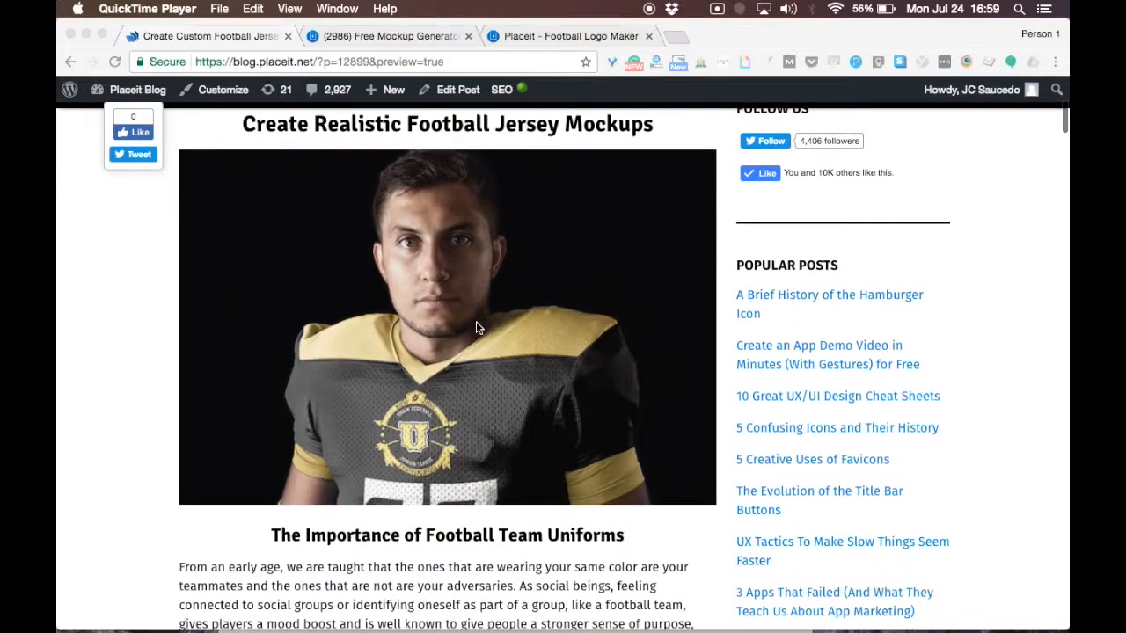
{"action": "scroll", "scroll_direction": "down", "scroll_amount": 3}
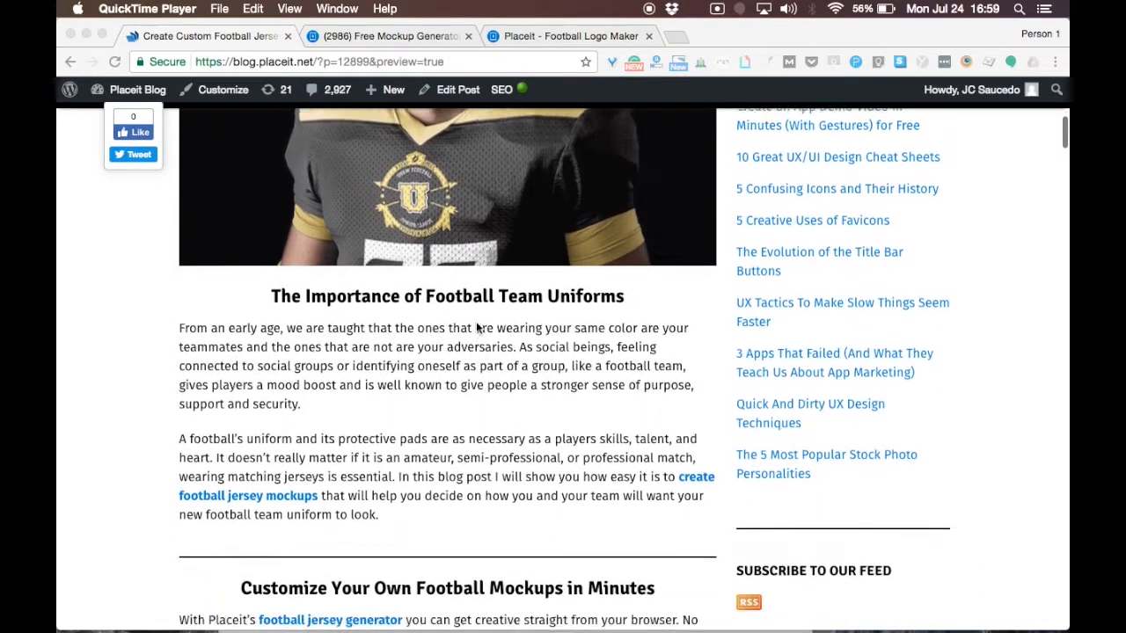
{"action": "scroll", "scroll_direction": "down", "scroll_amount": 3}
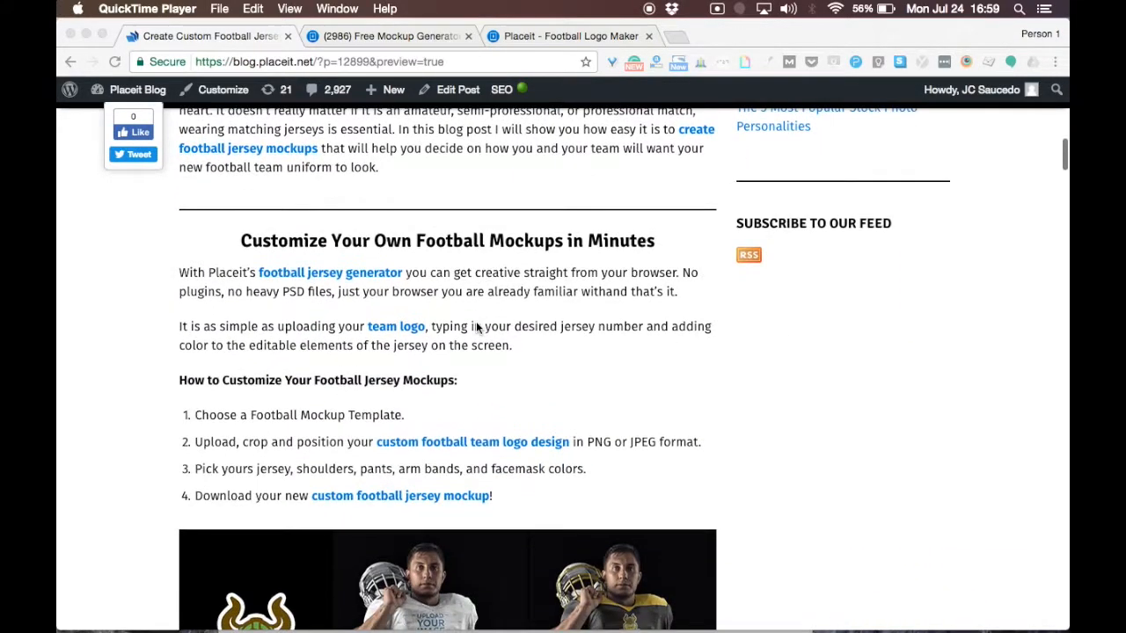
{"action": "scroll", "scroll_direction": "down", "scroll_amount": 3}
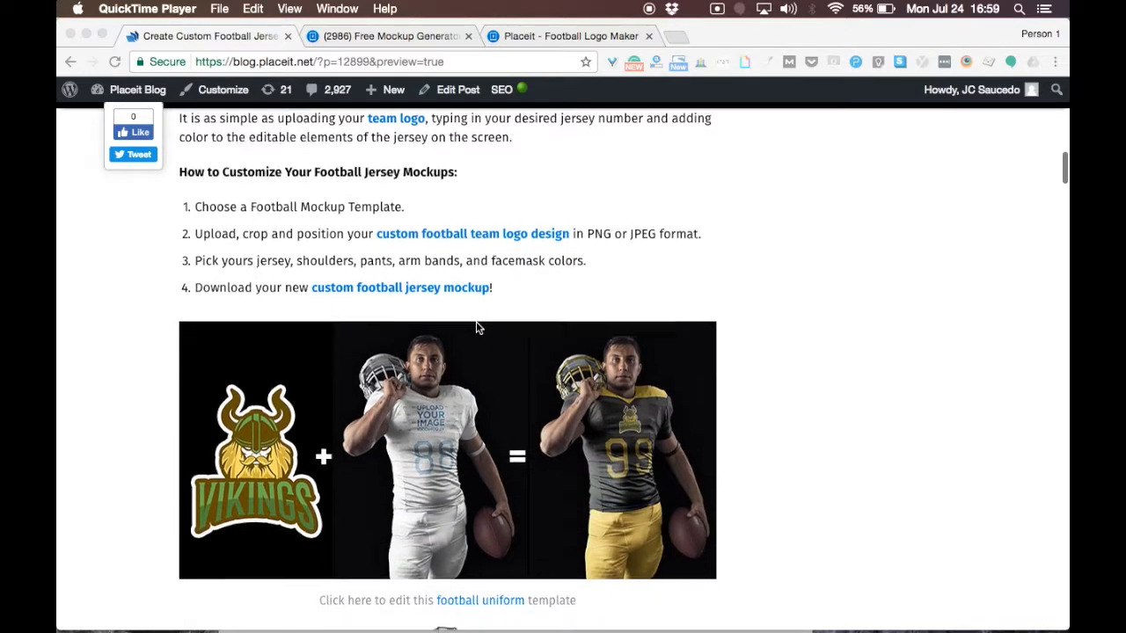
{"action": "scroll", "scroll_direction": "down", "scroll_amount": 3}
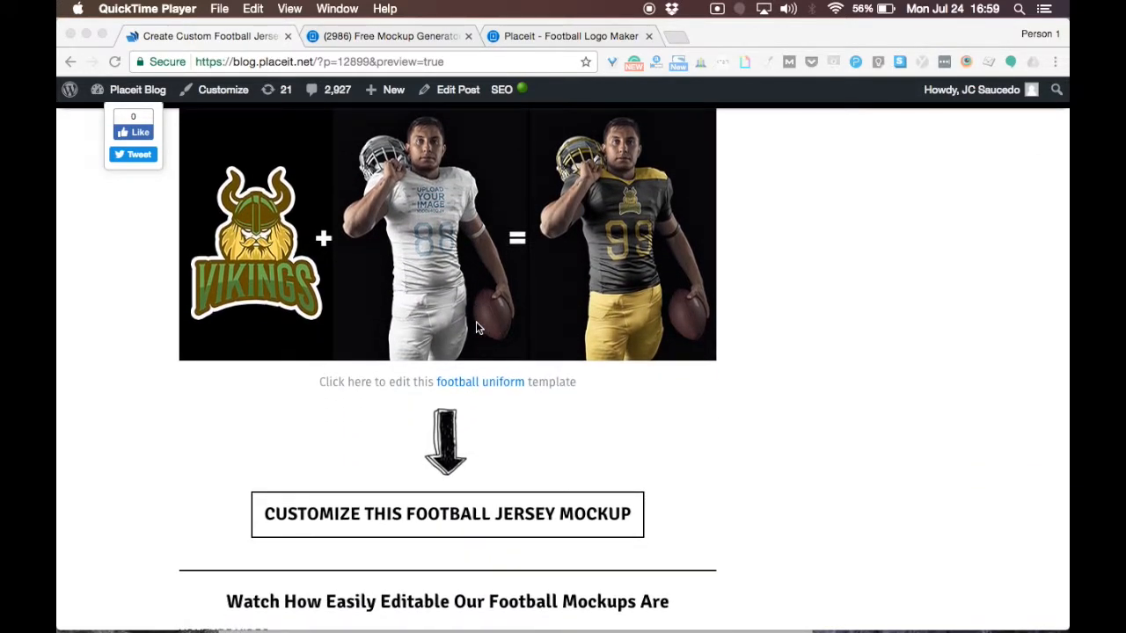
{"action": "scroll", "scroll_direction": "down", "scroll_amount": 3}
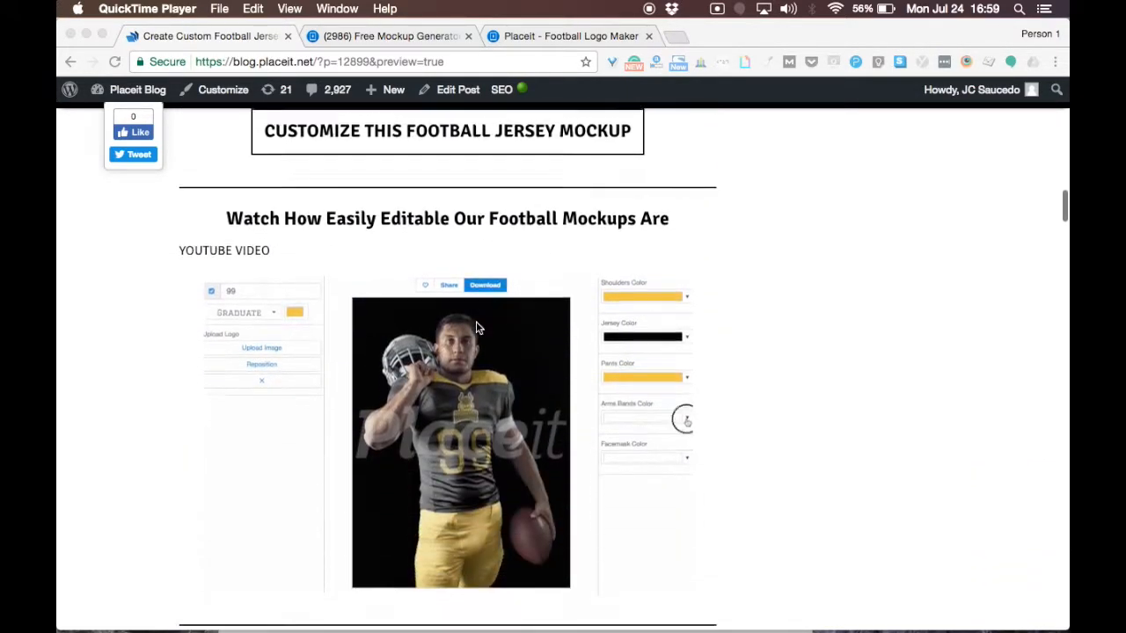
{"action": "scroll", "scroll_direction": "down", "scroll_amount": 3}
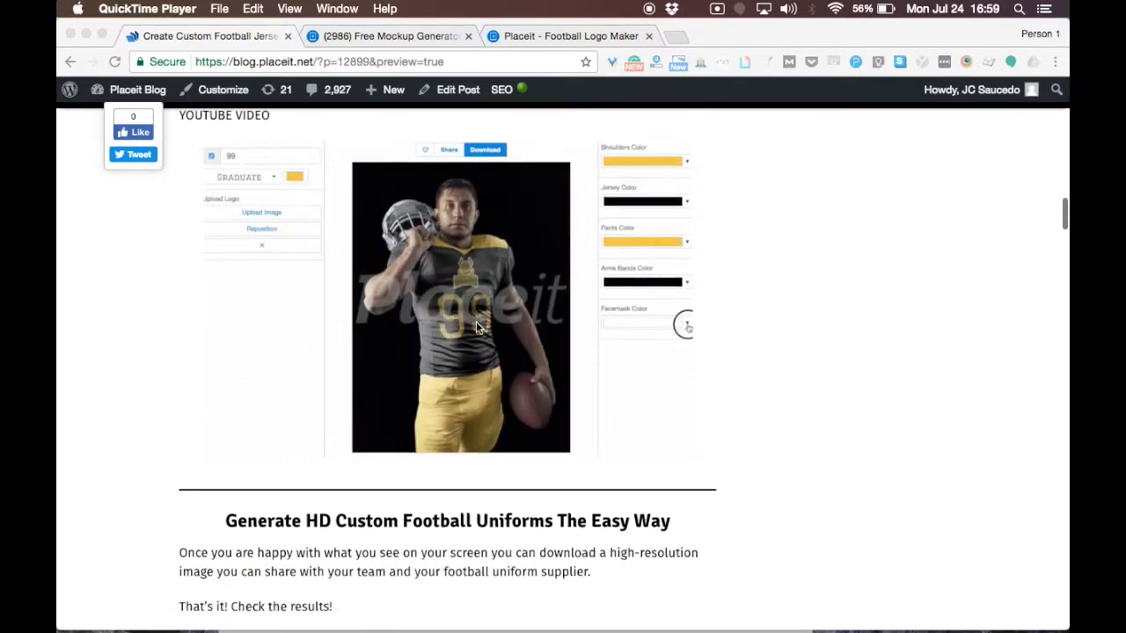
{"action": "scroll", "scroll_direction": "down", "scroll_amount": 3}
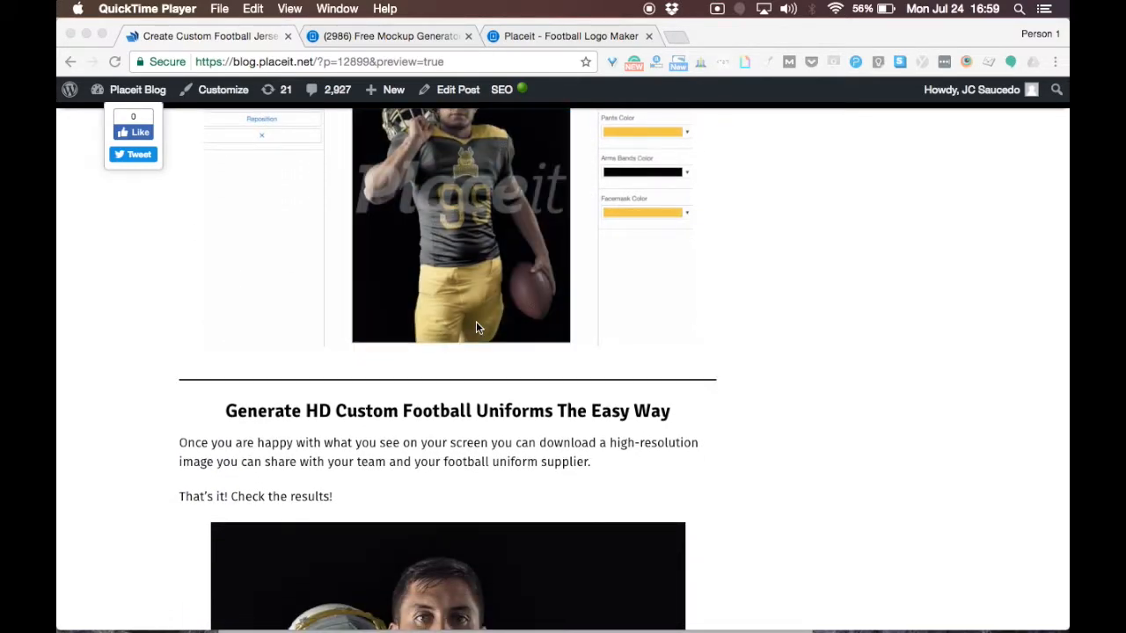
{"action": "scroll", "scroll_direction": "down", "scroll_amount": 3}
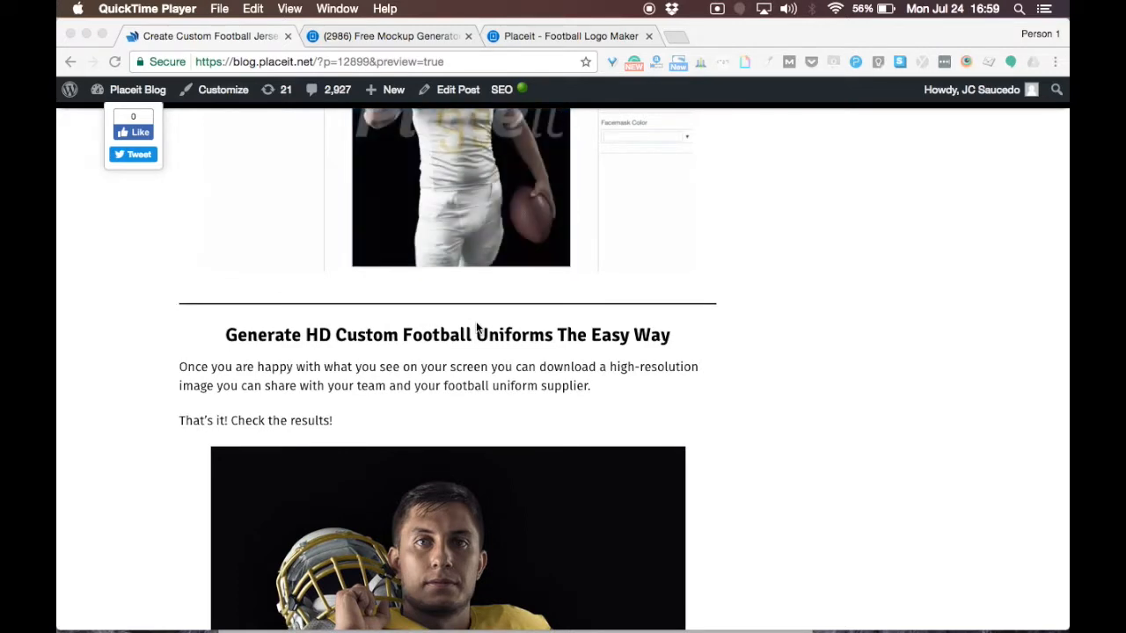
{"action": "scroll", "scroll_direction": "down", "scroll_amount": 3}
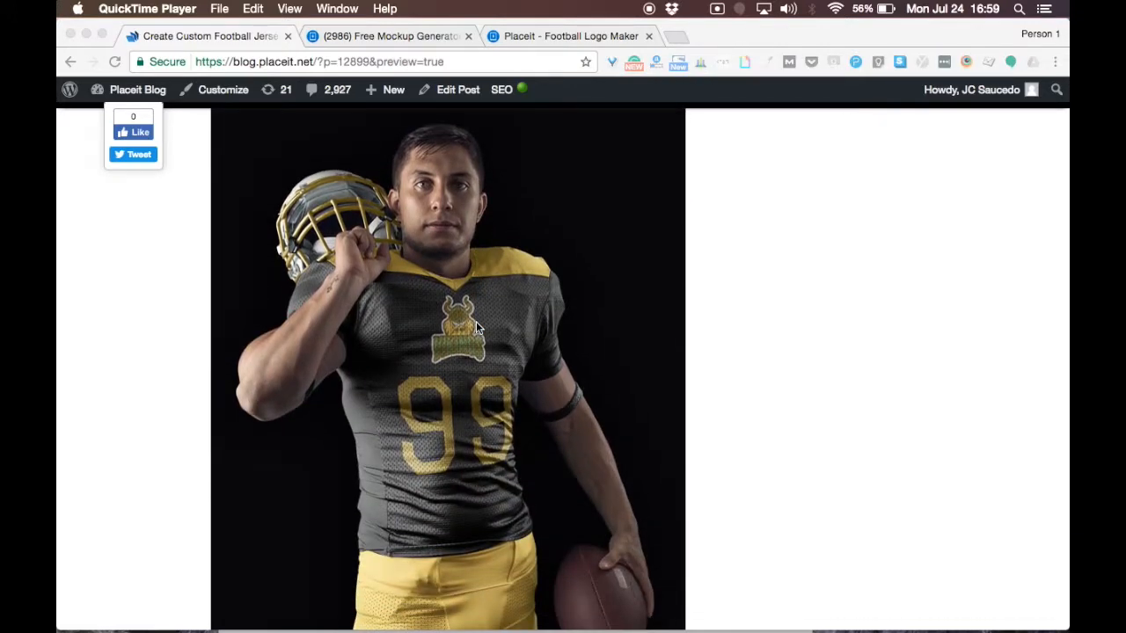
{"action": "scroll", "scroll_direction": "down", "scroll_amount": 3}
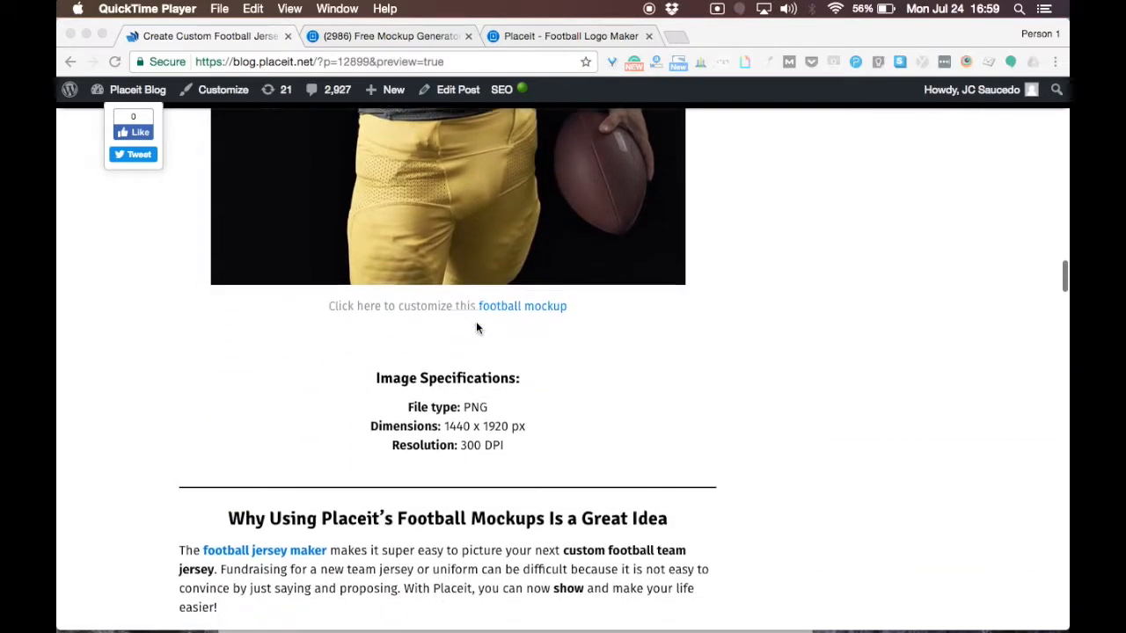
{"action": "scroll", "scroll_direction": "down", "scroll_amount": 3}
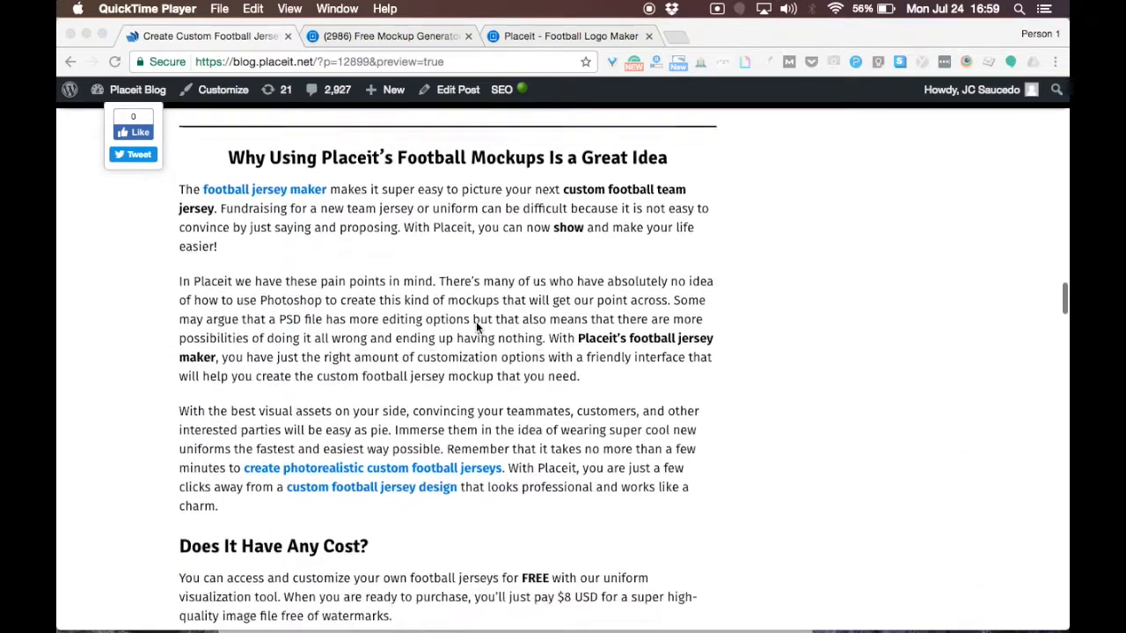
{"action": "scroll", "scroll_direction": "down", "scroll_amount": 3}
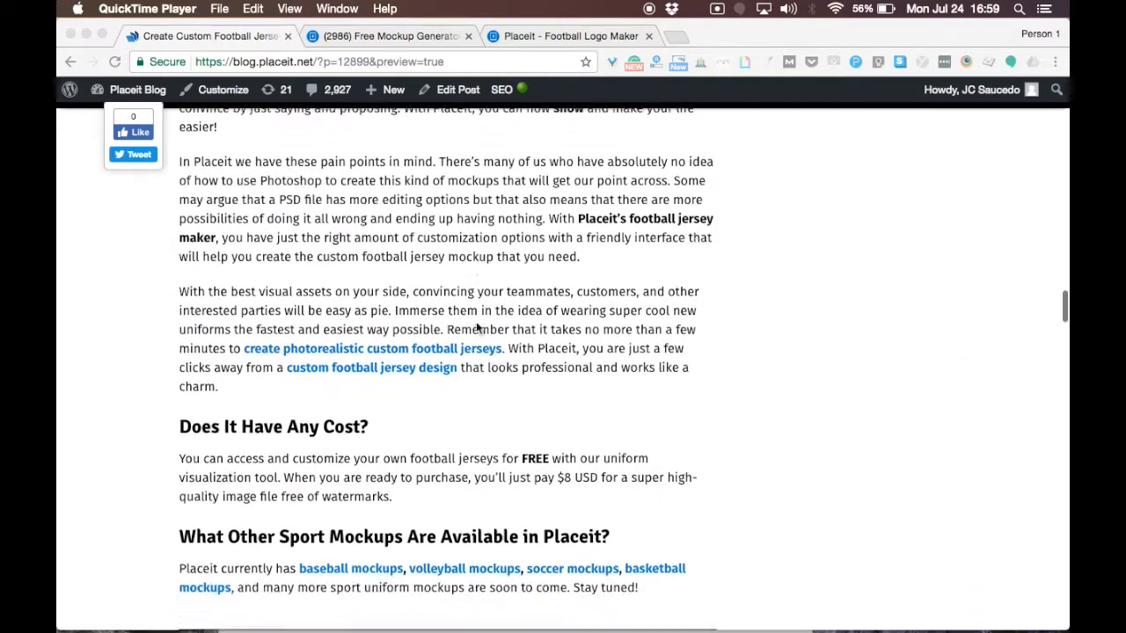
{"action": "scroll", "scroll_direction": "down", "scroll_amount": 3}
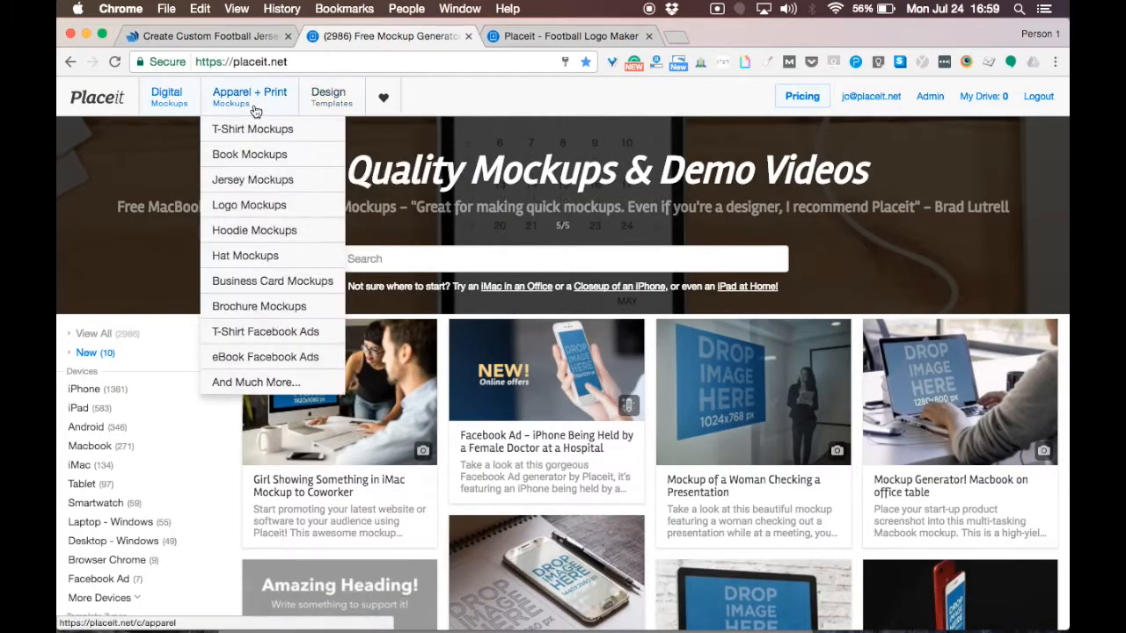
- Choose Jersey Mockups under Apparel + Print, filter by the Football tag, and browse the results
{"action": "left_click", "coordinate": [252, 179]}
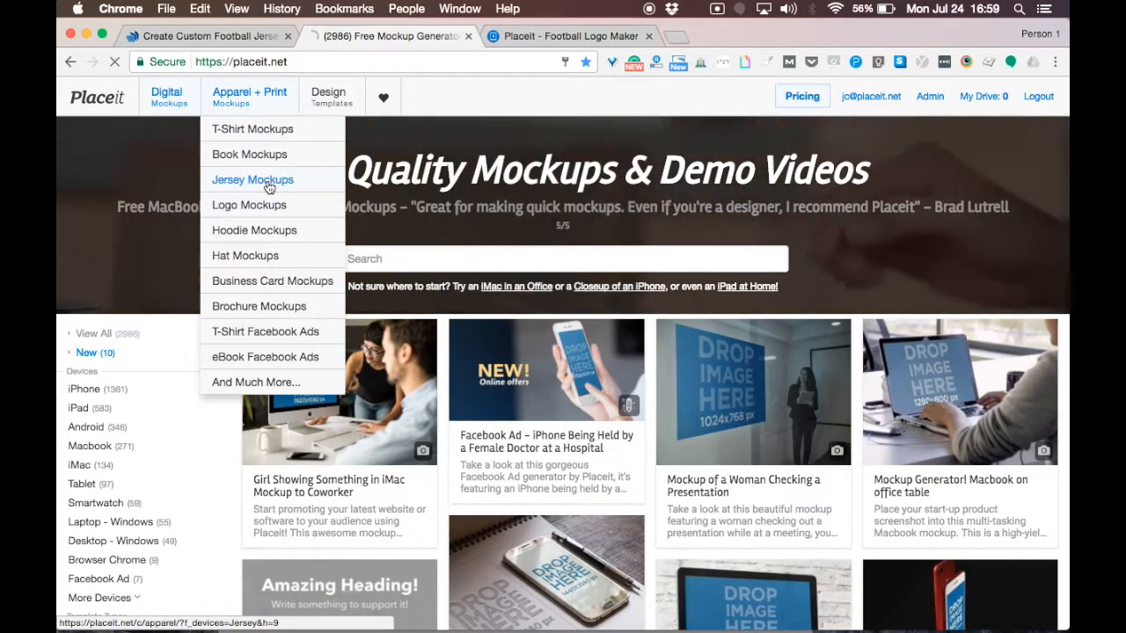
{"action": "left_click", "coordinate": [253, 180]}
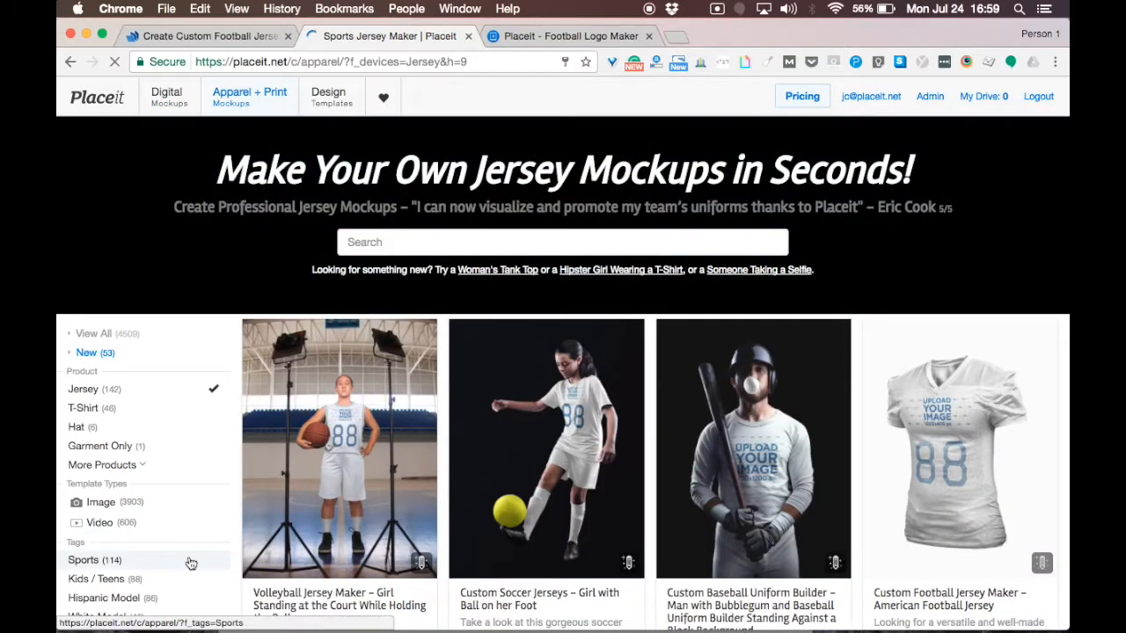
{"action": "scroll", "scroll_direction": "down", "scroll_amount": 3}
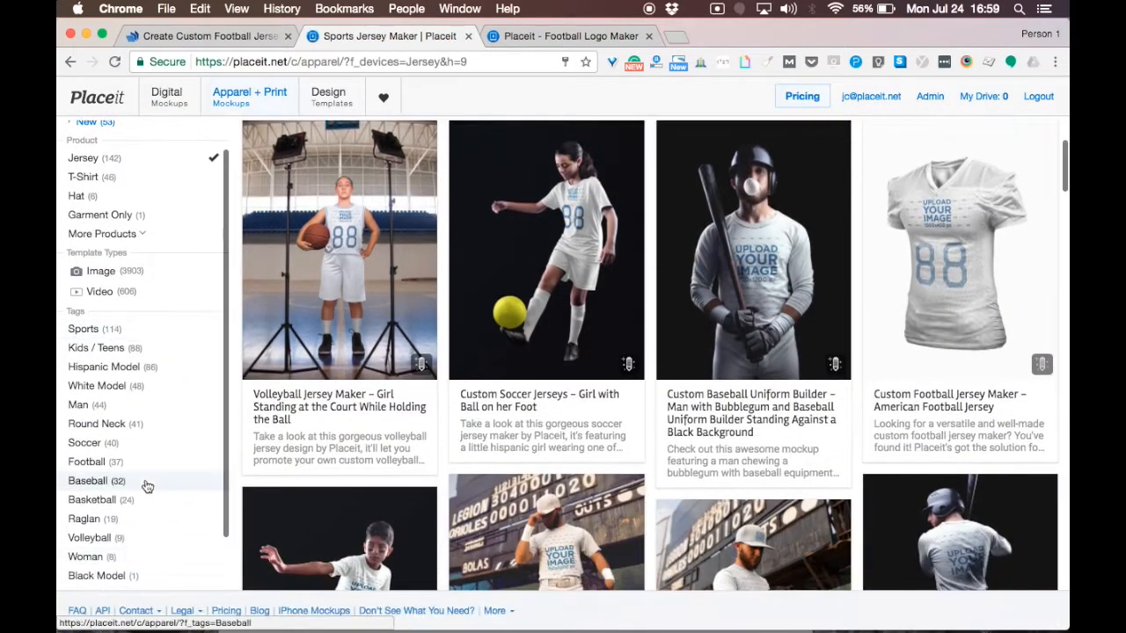
{"action": "left_click", "coordinate": [85, 462]}
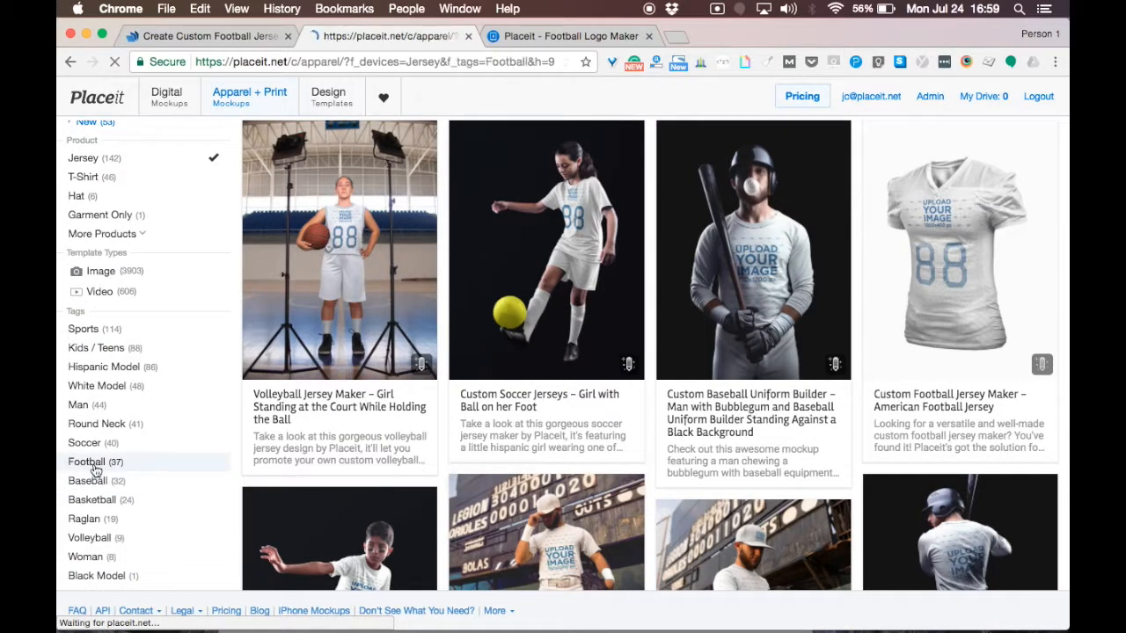
{"action": "left_click", "coordinate": [84, 462]}
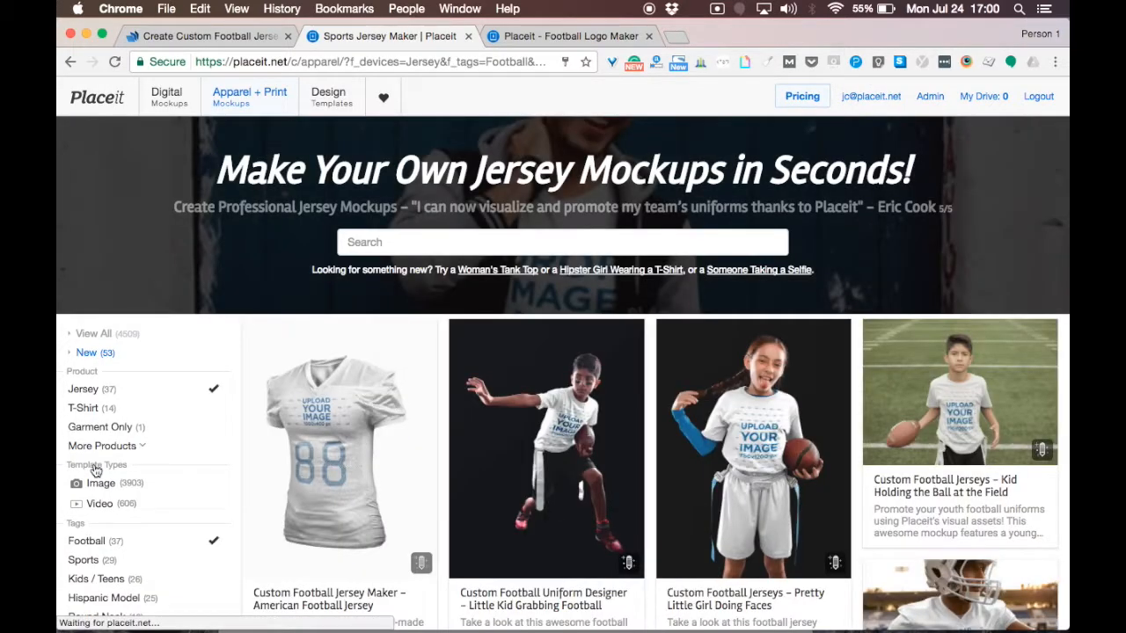
{"action": "scroll", "scroll_direction": "down", "scroll_amount": 3}
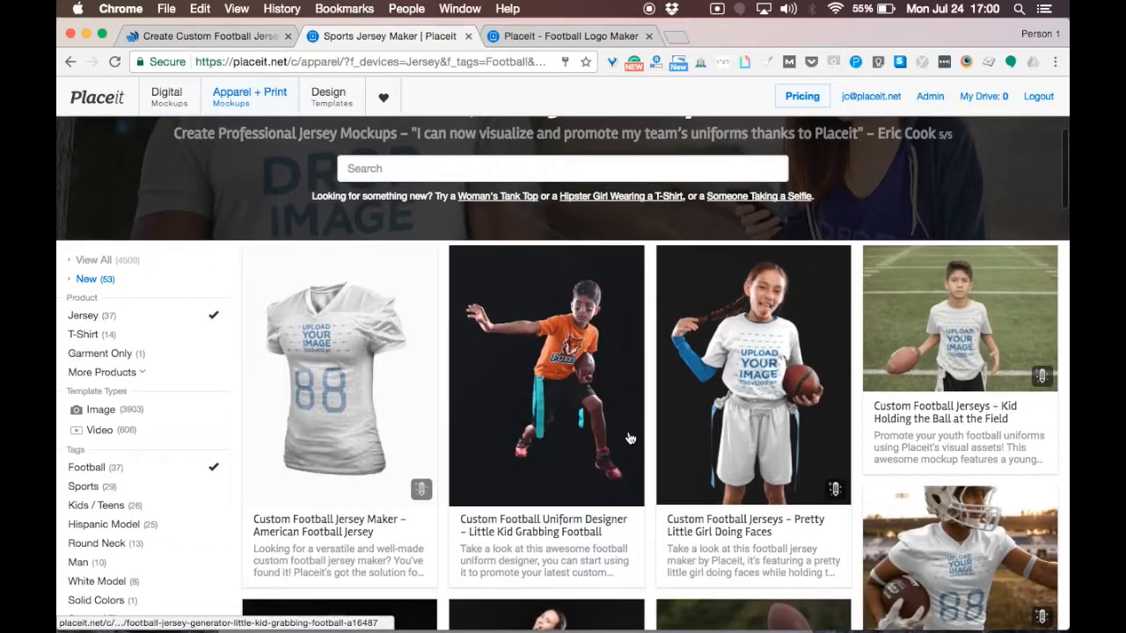
{"action": "scroll", "scroll_direction": "down", "scroll_amount": 3}
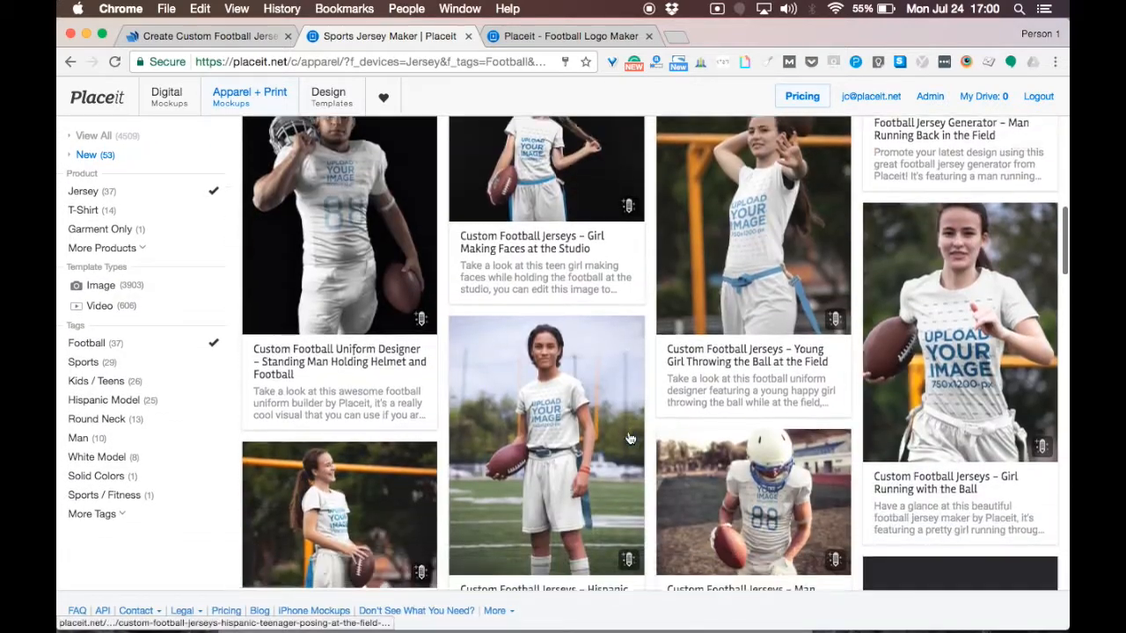
{"action": "scroll", "scroll_direction": "down", "scroll_amount": 3}
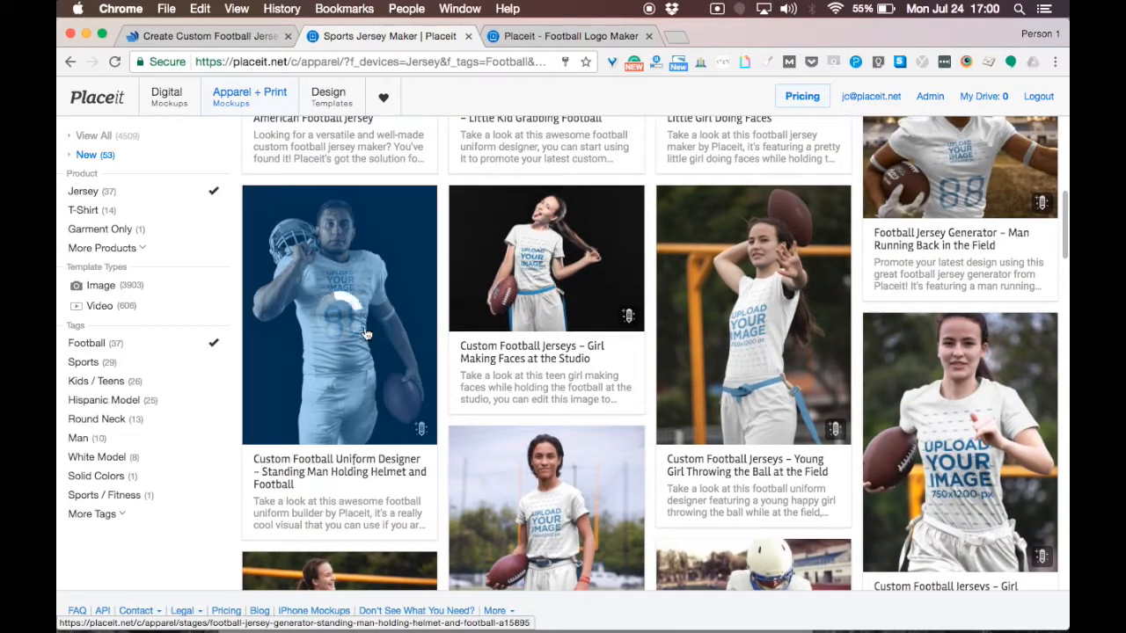
- Open the 'Custom Football Uniform Designer – Standing Man Holding Helmet and Football' template
{"action": "left_click", "coordinate": [338, 314]}
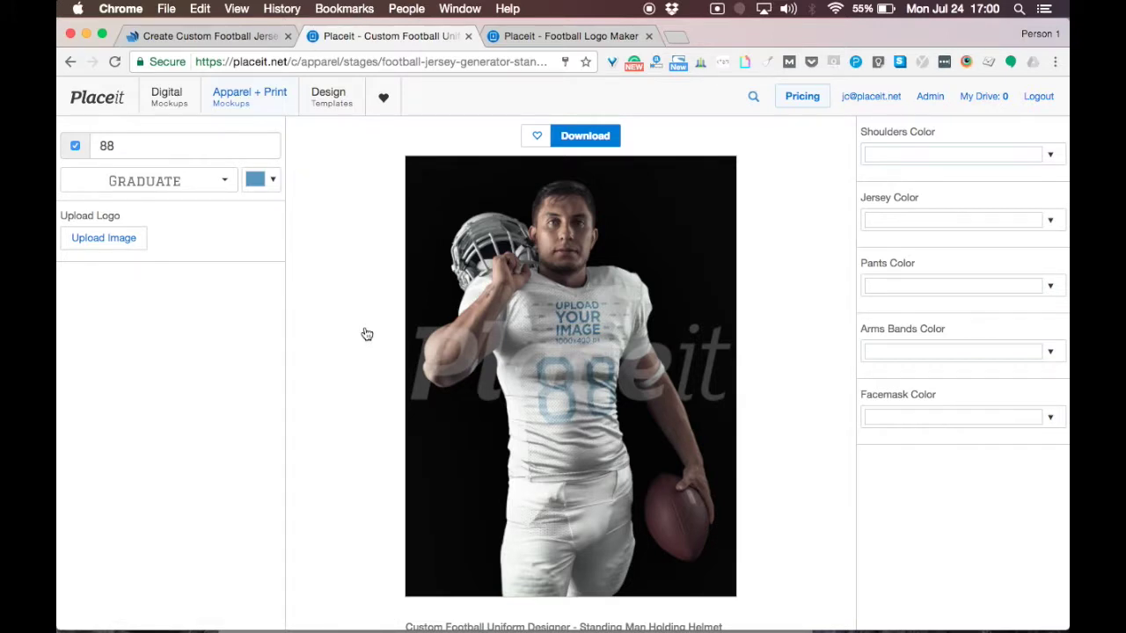
{"action": "mouse_move", "coordinate": [343, 148]}
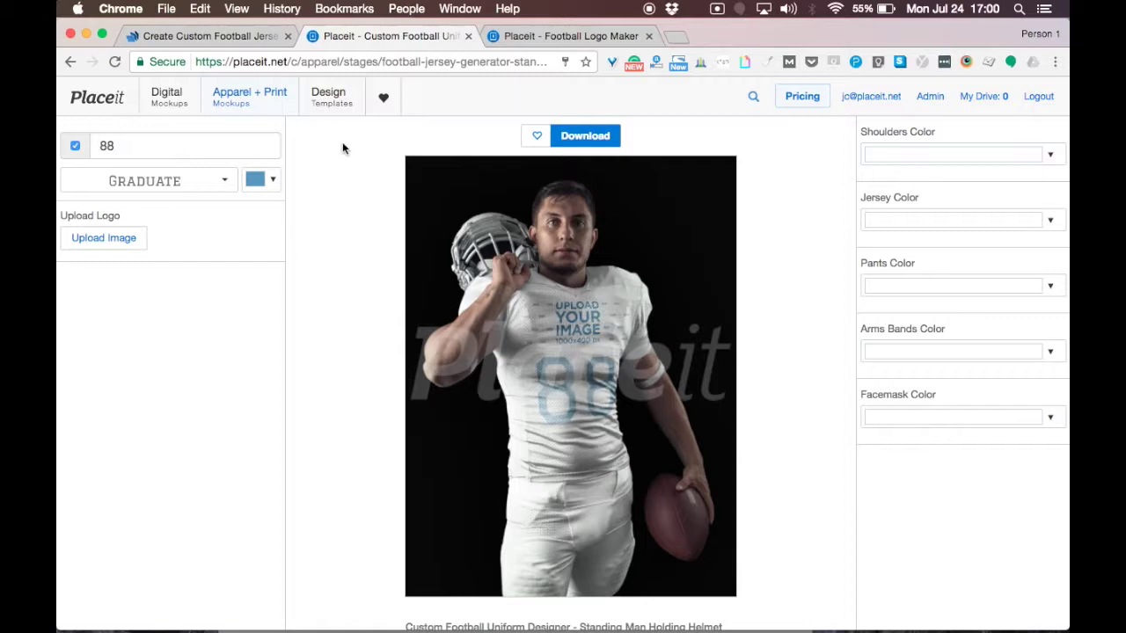
{"action": "mouse_move", "coordinate": [365, 295]}
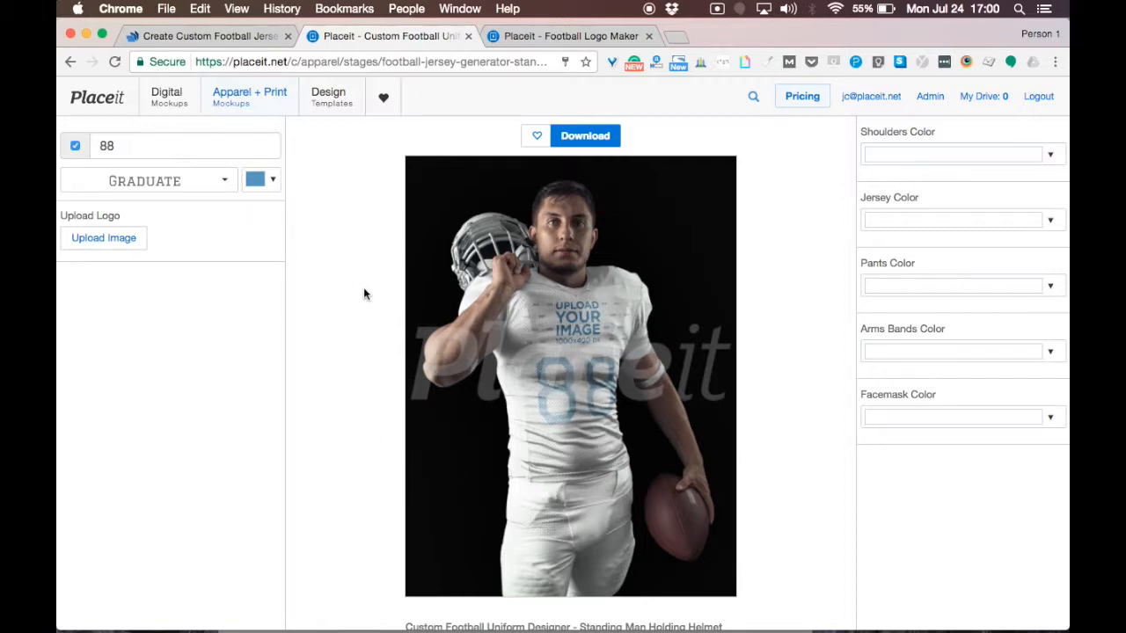
{"action": "mouse_move", "coordinate": [572, 273]}
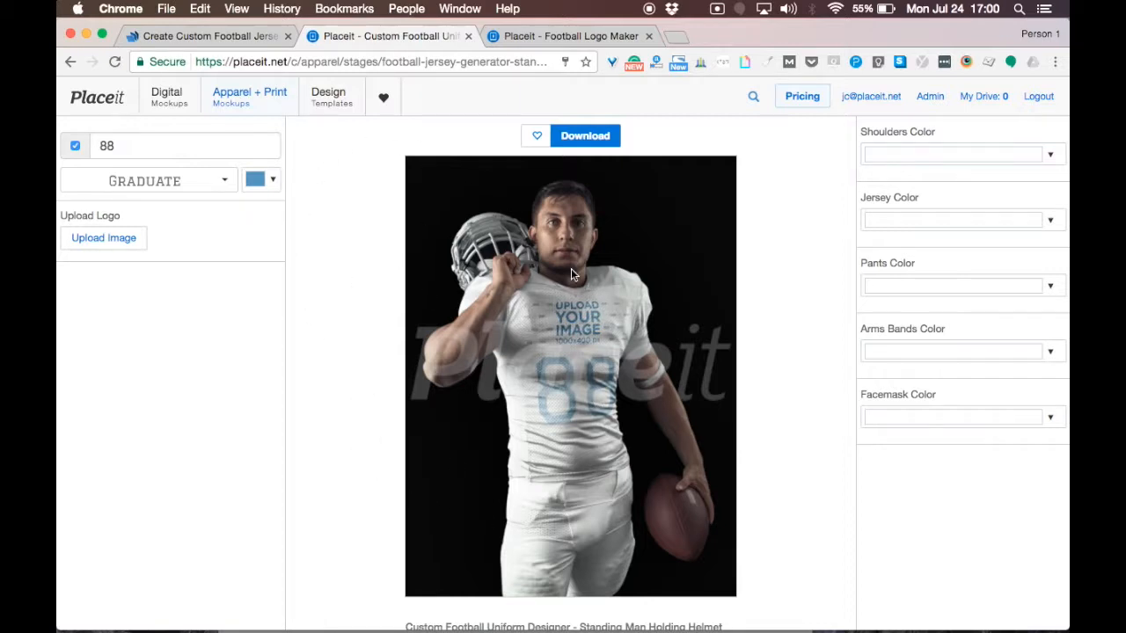
{"action": "mouse_move", "coordinate": [506, 240]}
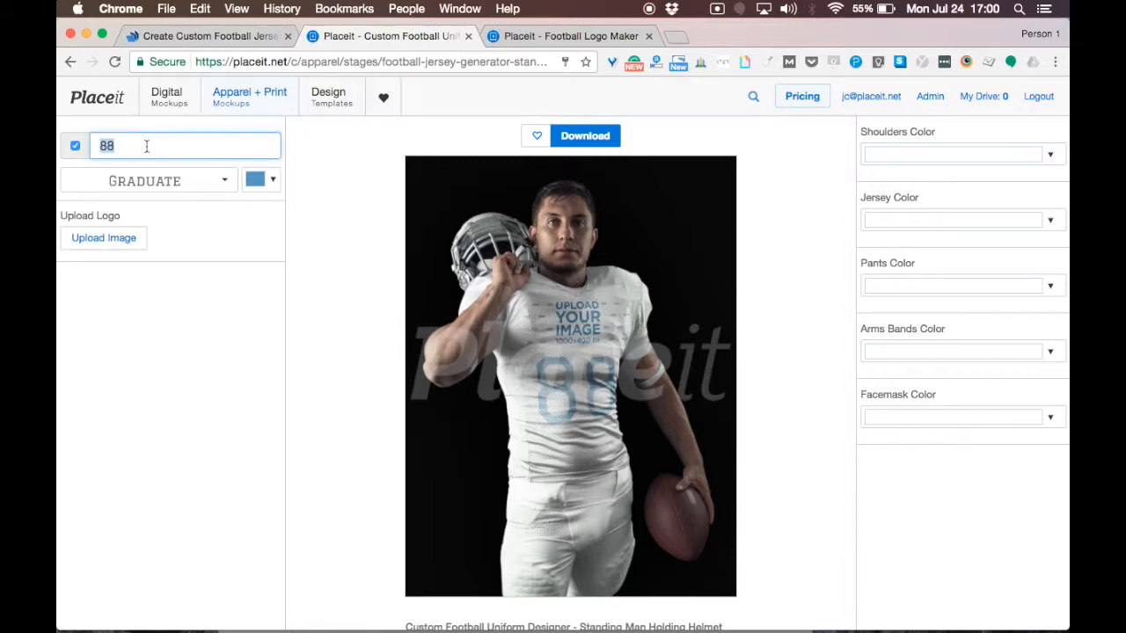
- Enter jersey number 99, color it yellow, and keep the Graduate font
{"action": "type", "text": "99"}
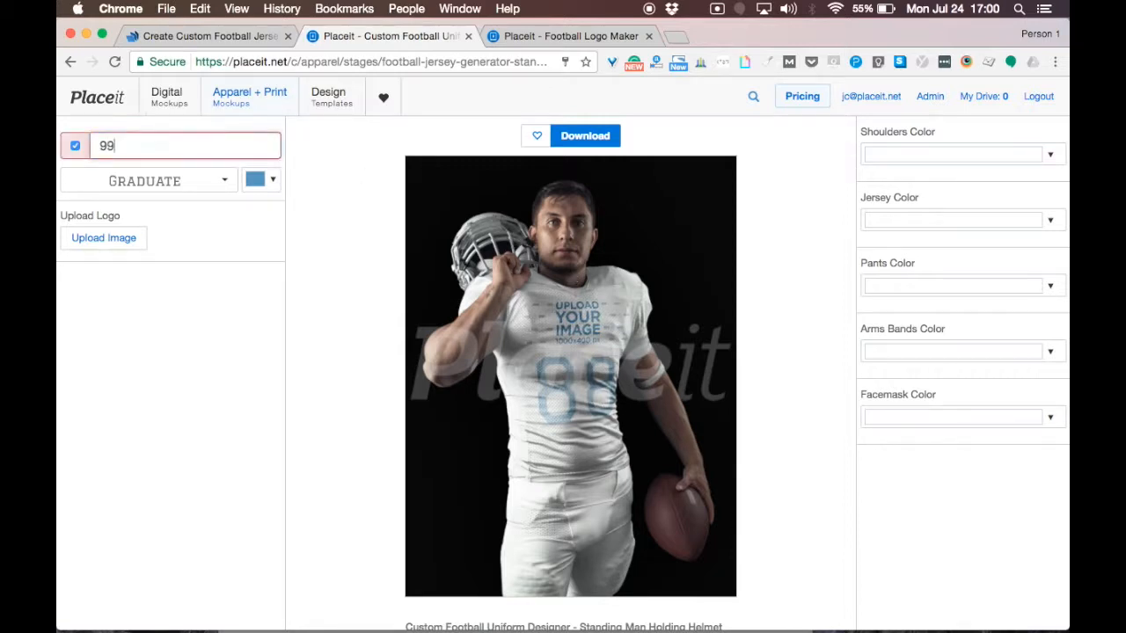
{"action": "left_click", "coordinate": [273, 180]}
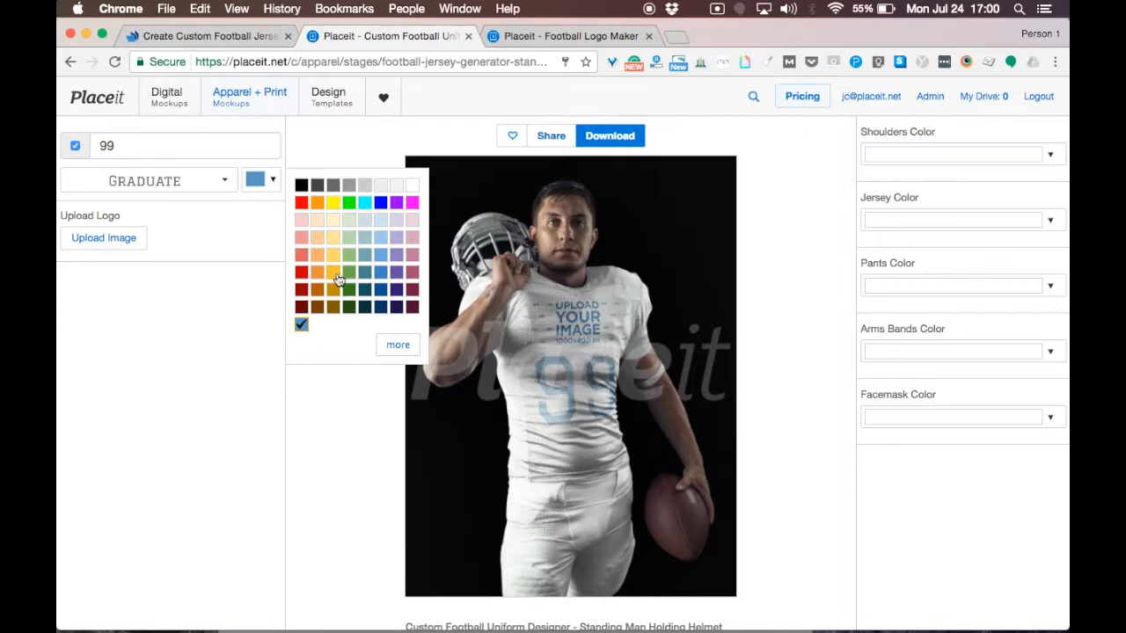
{"action": "left_click", "coordinate": [224, 181]}
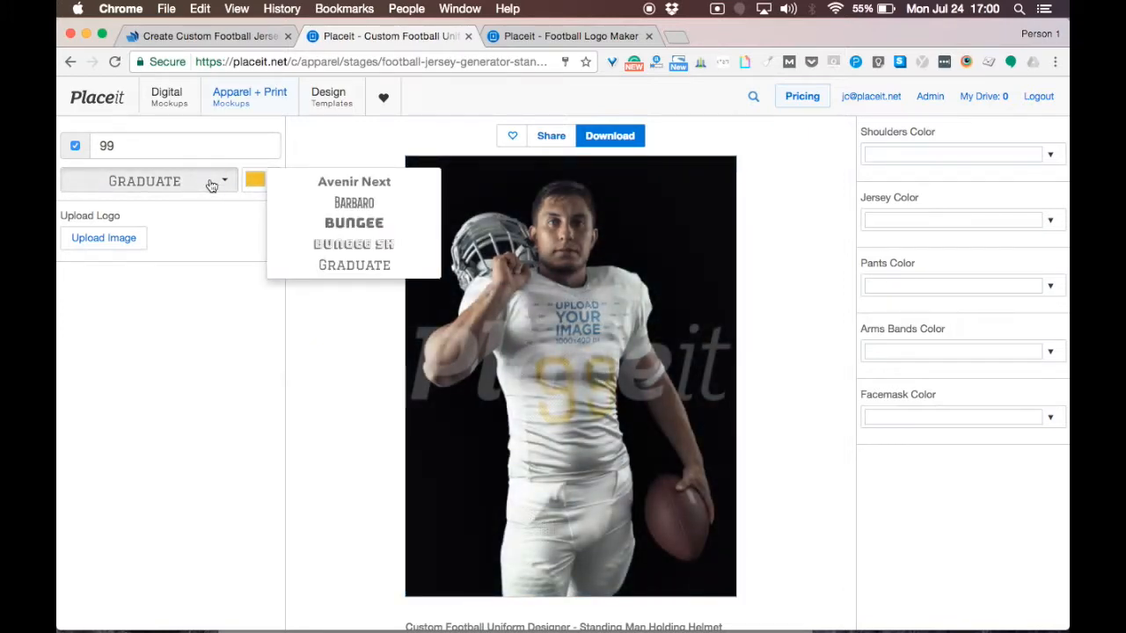
{"action": "left_click", "coordinate": [297, 324]}
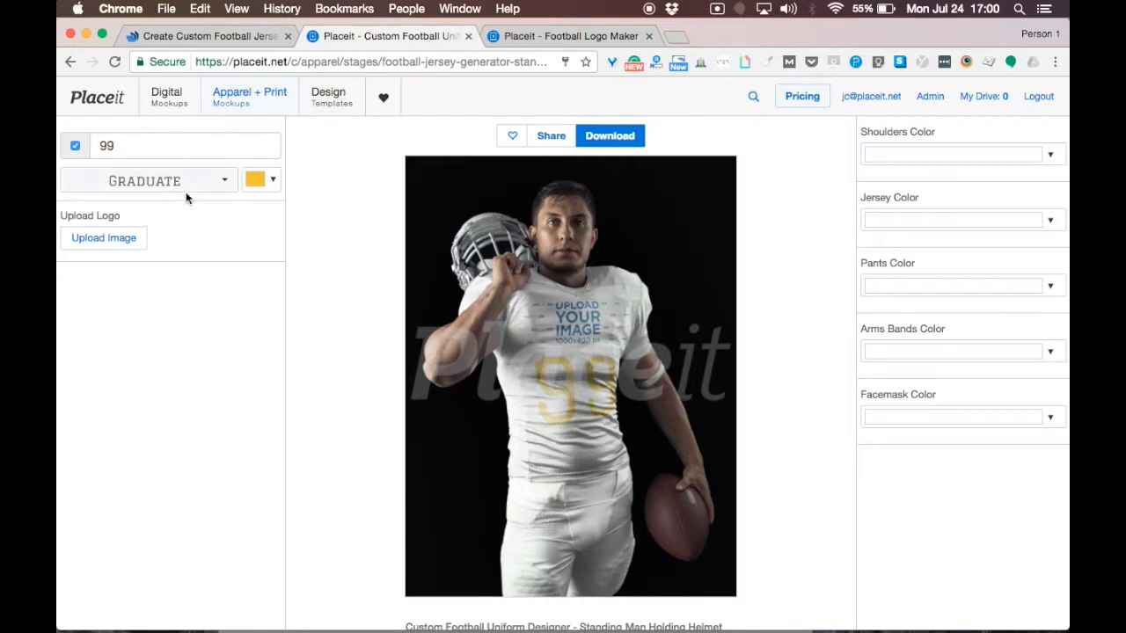
{"action": "mouse_move", "coordinate": [172, 317]}
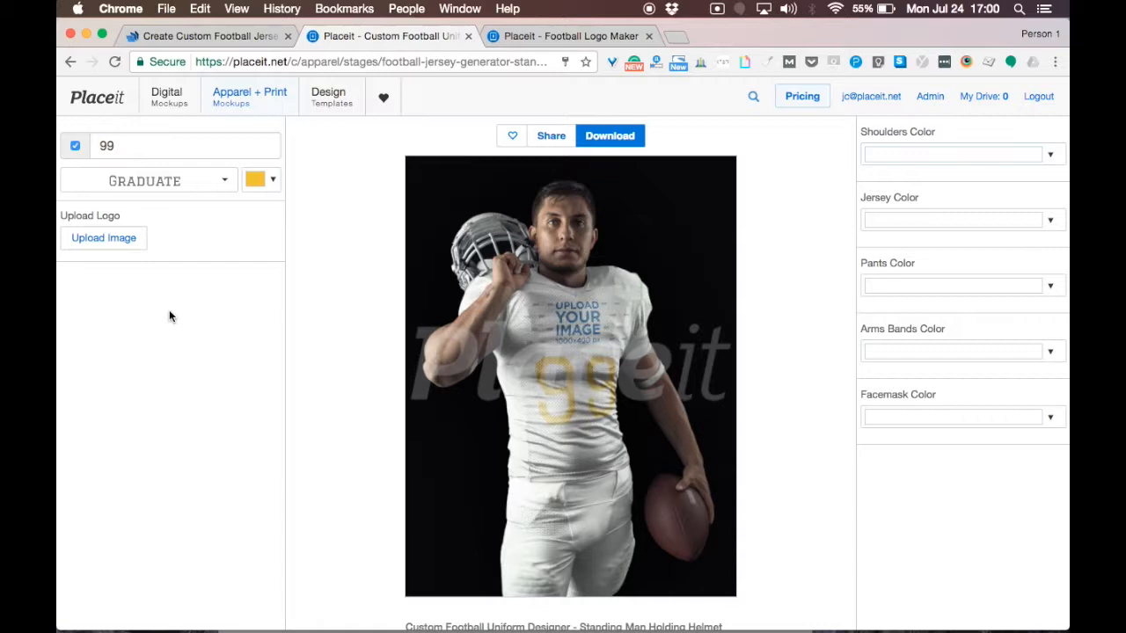
{"action": "mouse_move", "coordinate": [598, 58]}
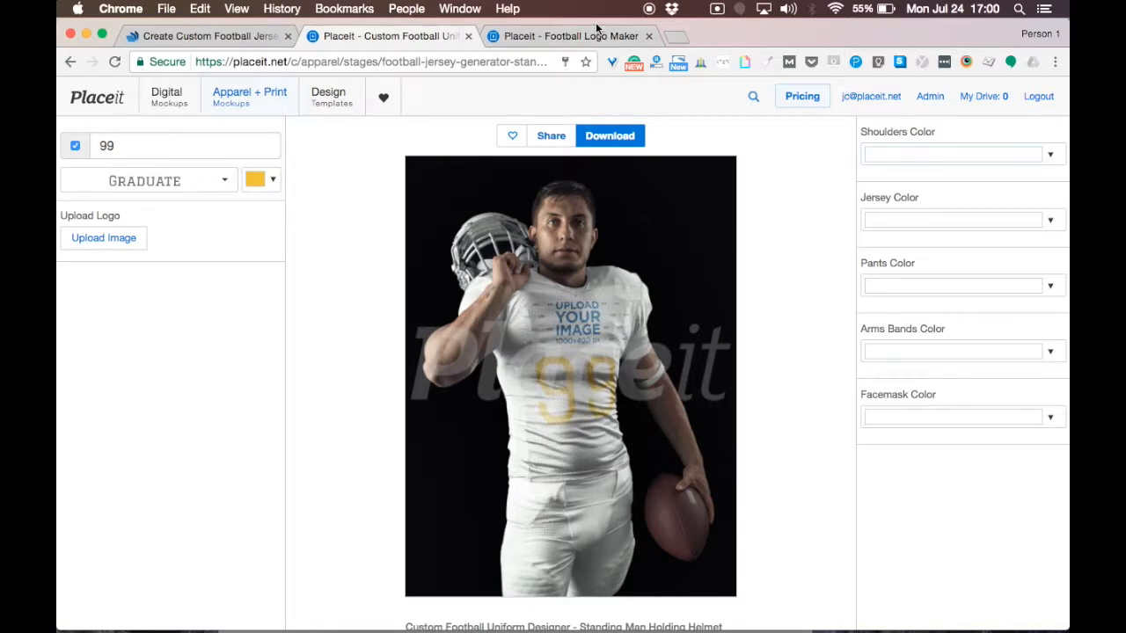
{"action": "left_click", "coordinate": [568, 36]}
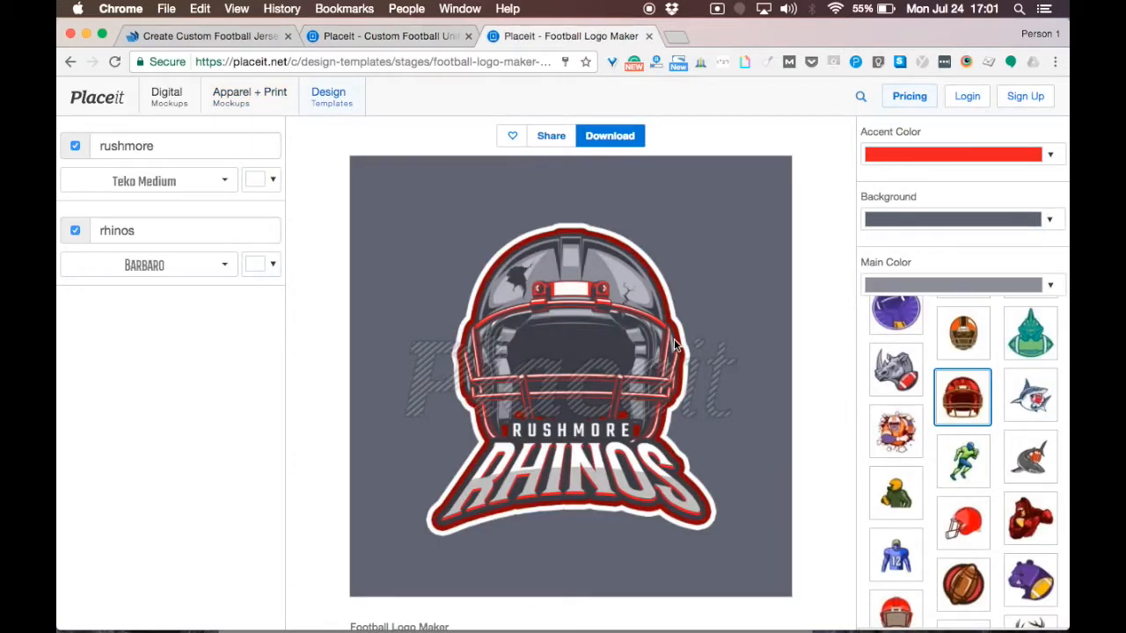
{"action": "scroll", "scroll_direction": "down", "scroll_amount": 3}
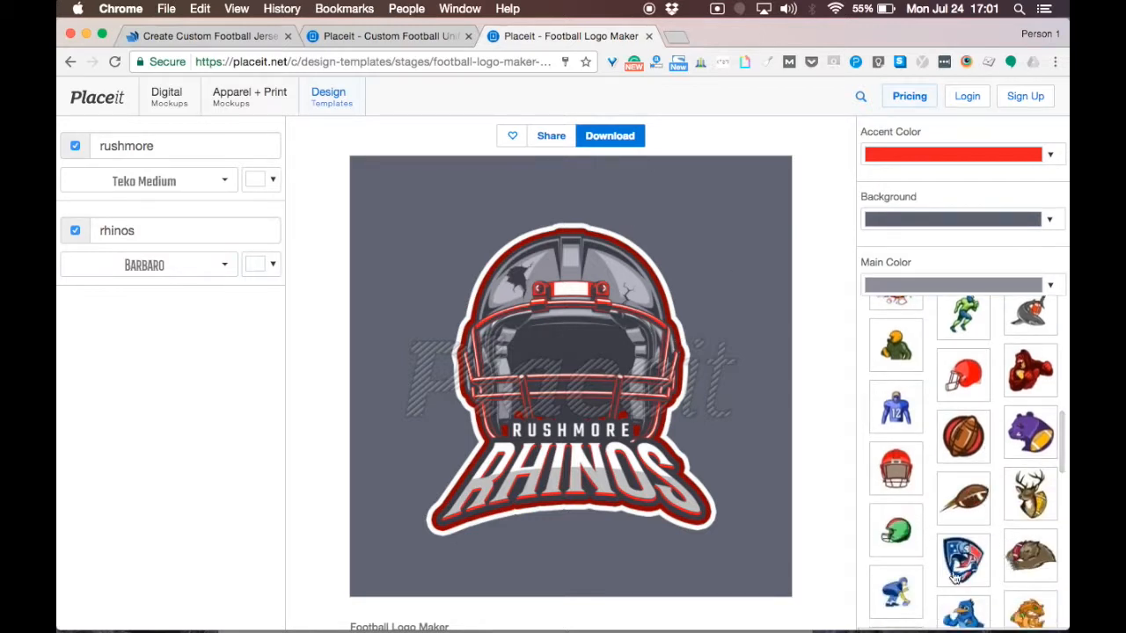
{"action": "mouse_move", "coordinate": [652, 187]}
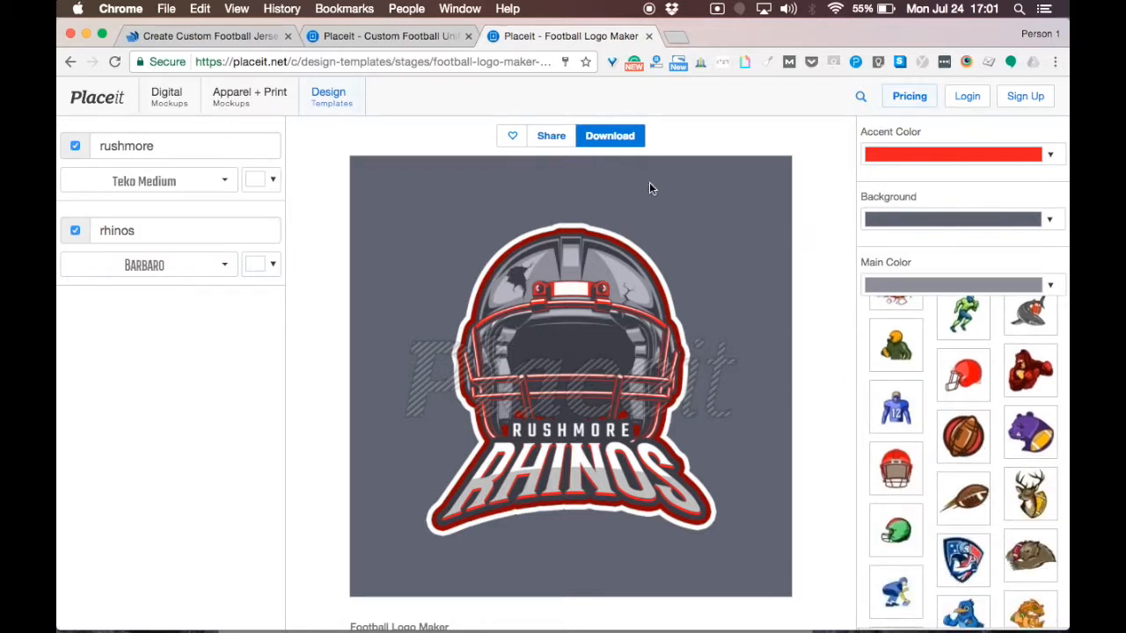
{"action": "left_click", "coordinate": [387, 36]}
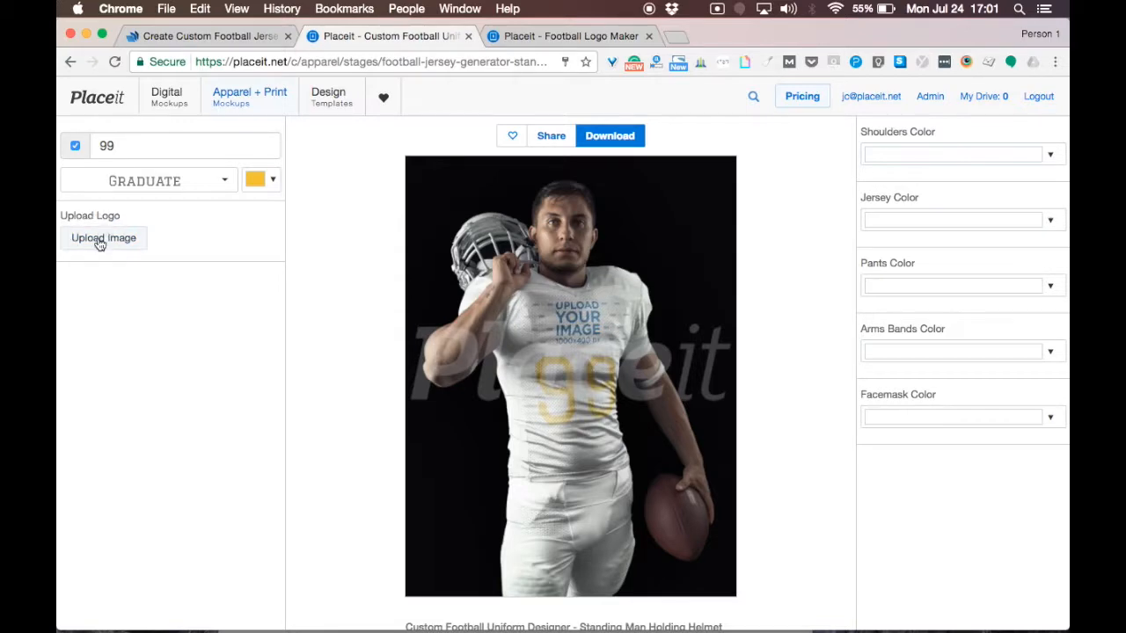
- Upload the Vikings logo, enlarge it with the zoom slider, and crop it onto the chest
{"action": "left_click", "coordinate": [103, 238]}
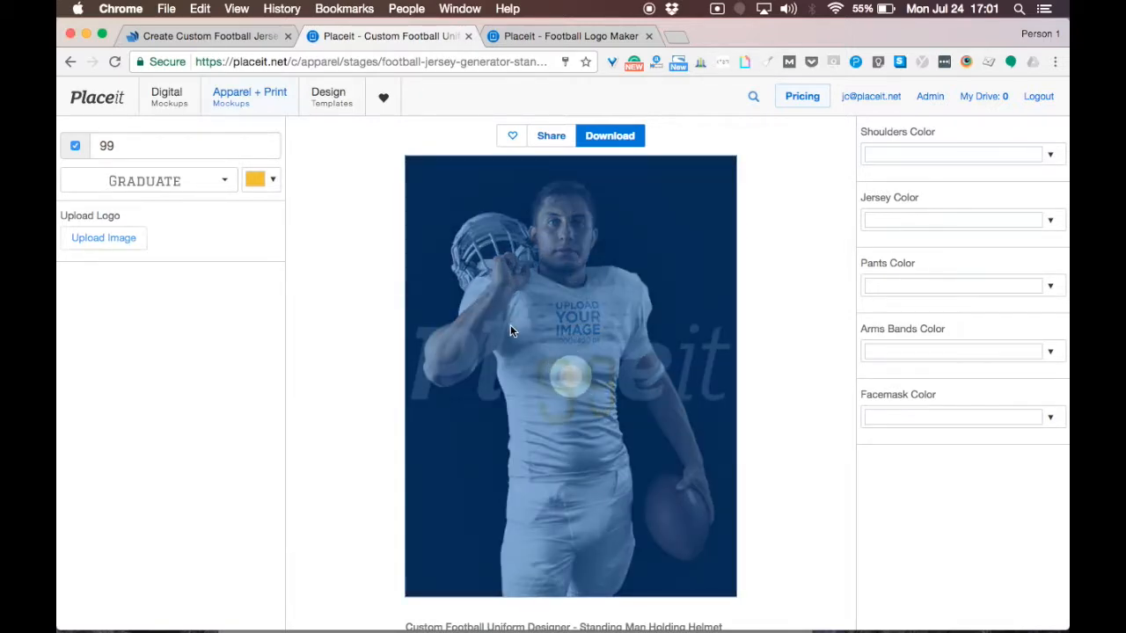
{"action": "mouse_move", "coordinate": [511, 327]}
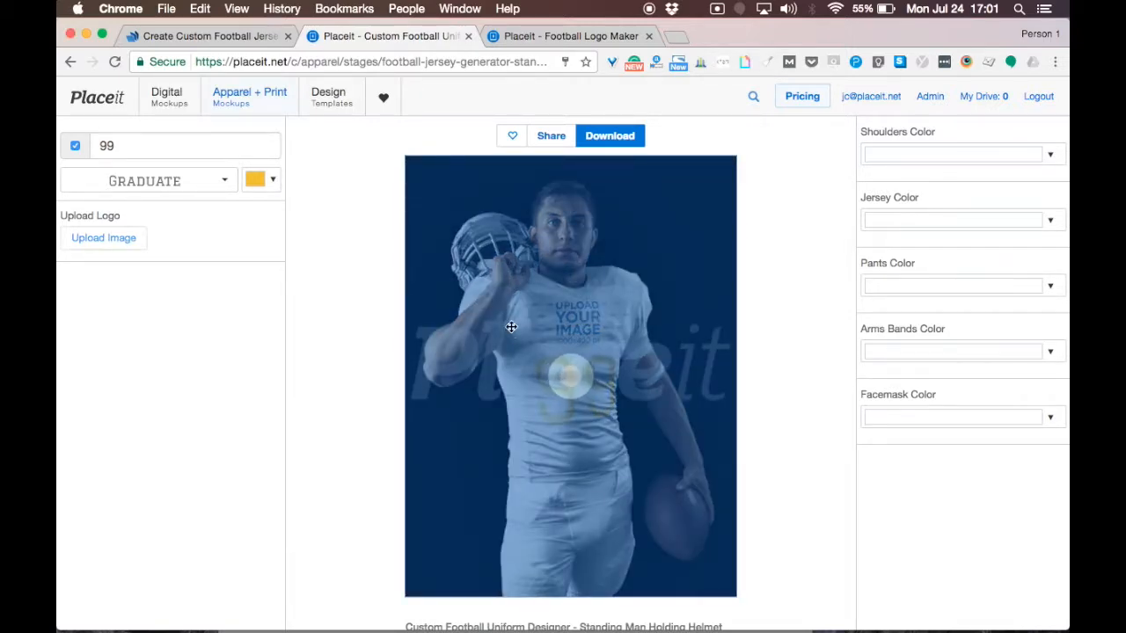
{"action": "left_click", "coordinate": [103, 237]}
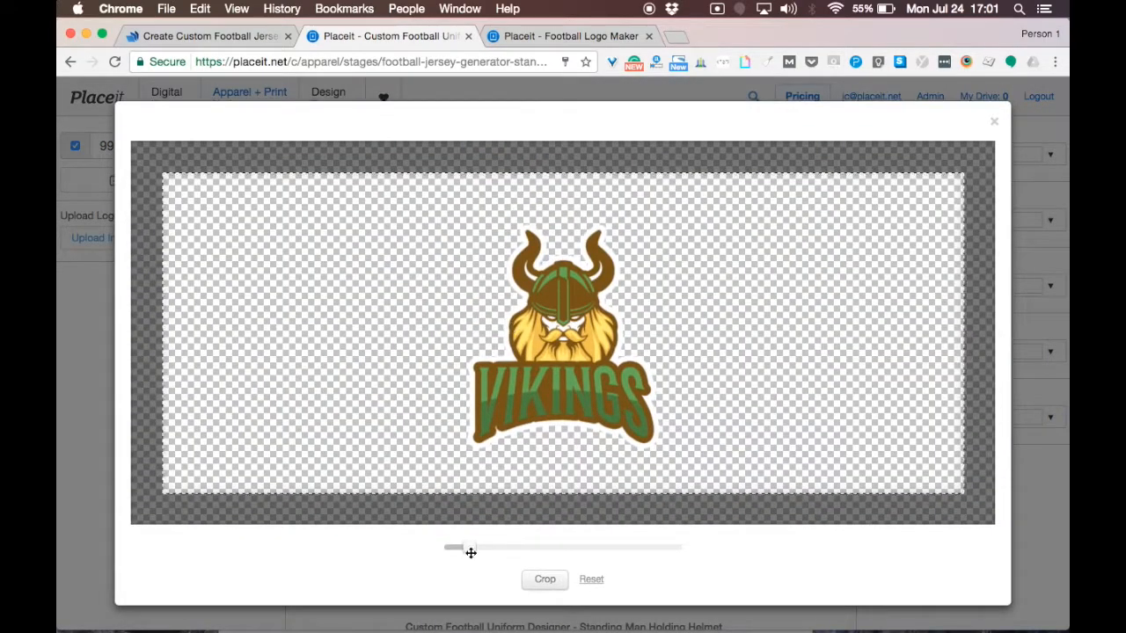
{"action": "left_click_drag", "start_coordinate": [455, 548], "coordinate": [488, 548]}
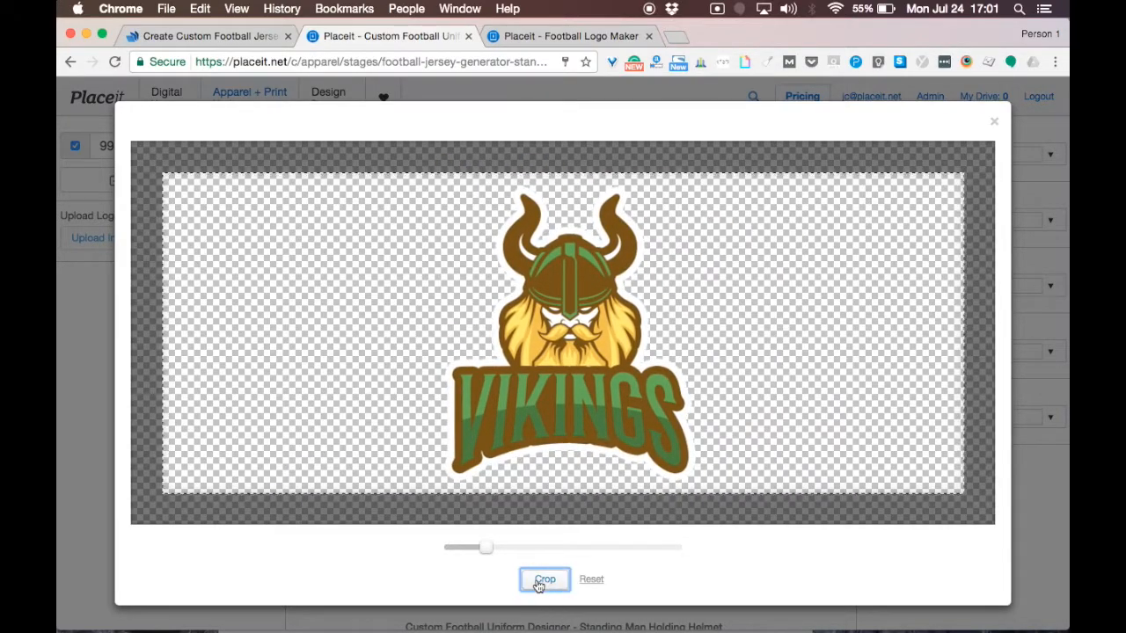
{"action": "left_click", "coordinate": [544, 579]}
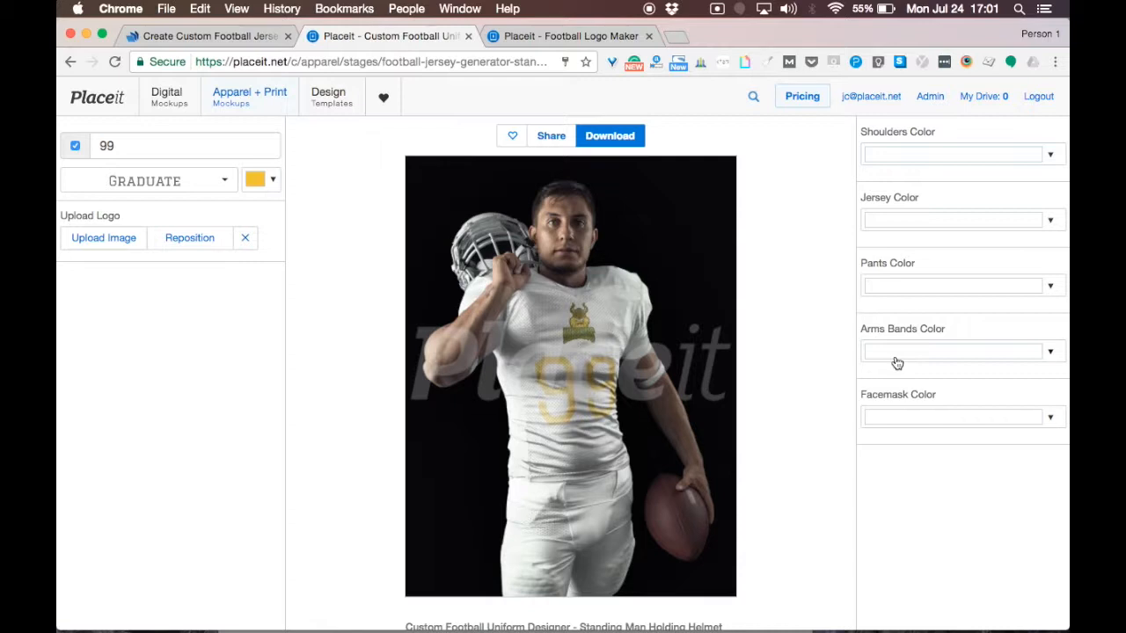
{"action": "mouse_move", "coordinate": [920, 403]}
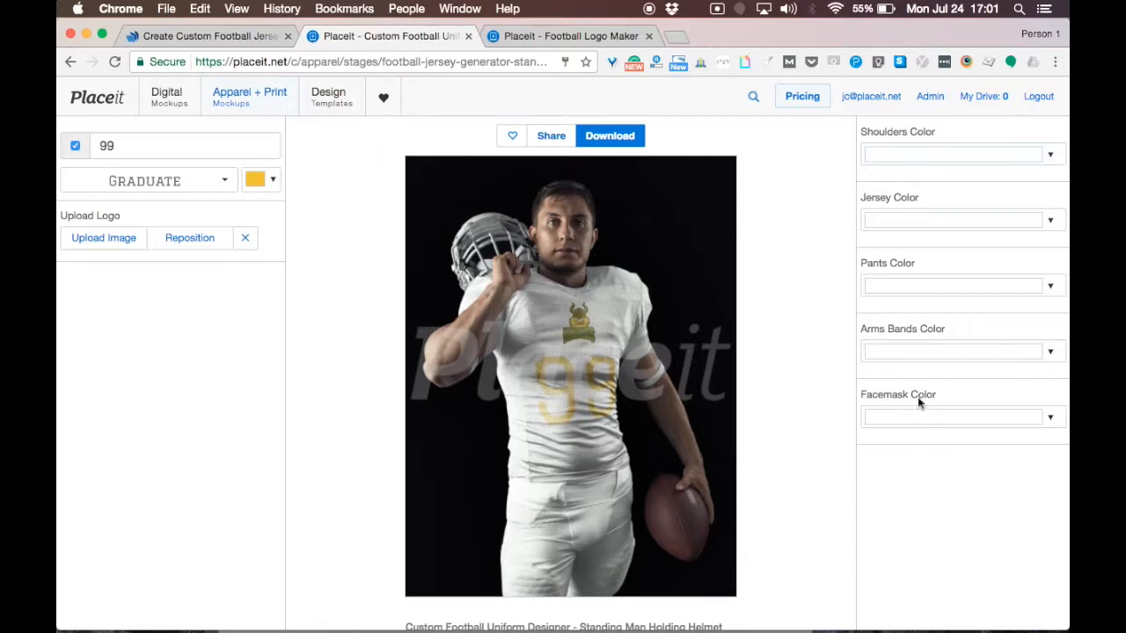
{"action": "mouse_move", "coordinate": [1052, 154]}
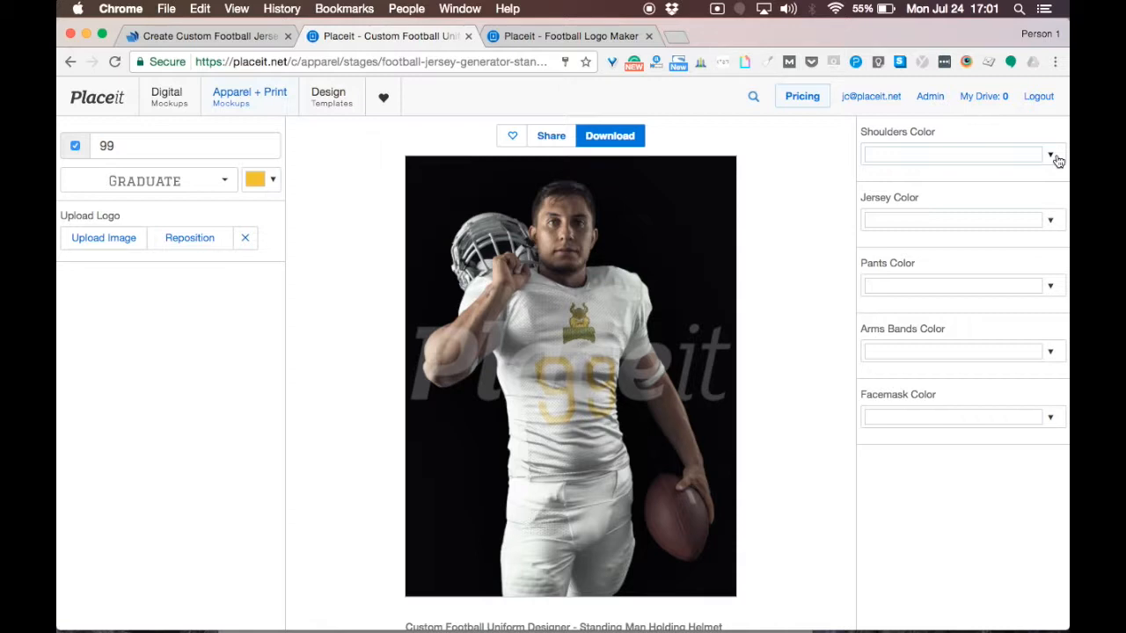
- Set yellow shoulders, pants and facemask, with a black jersey and arm bands
{"action": "left_click", "coordinate": [1051, 154]}
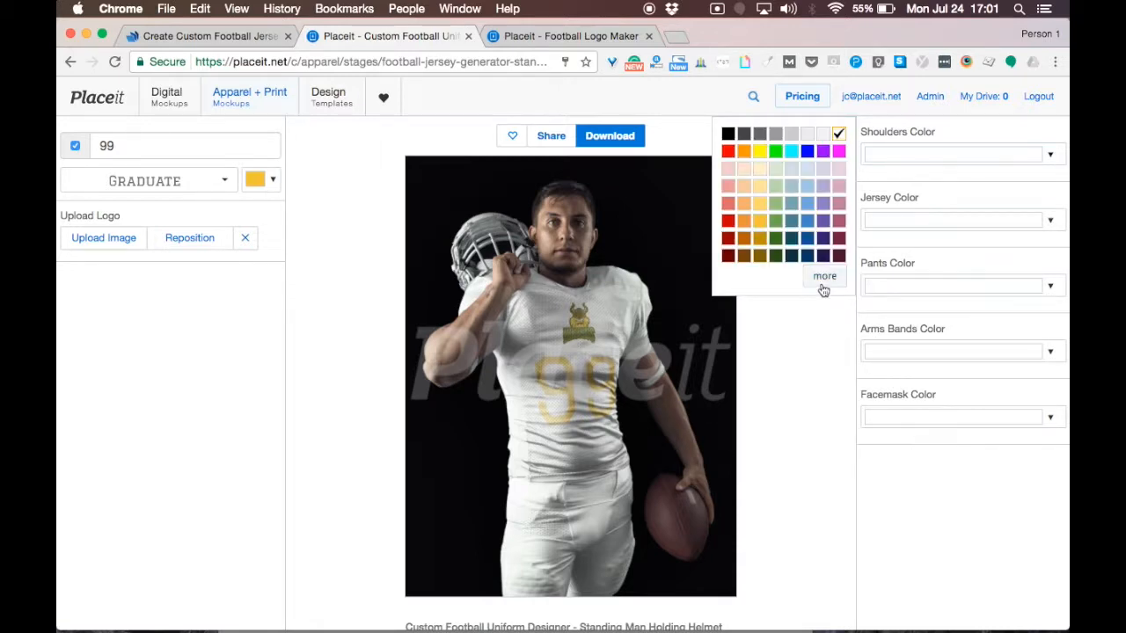
{"action": "left_click", "coordinate": [824, 275]}
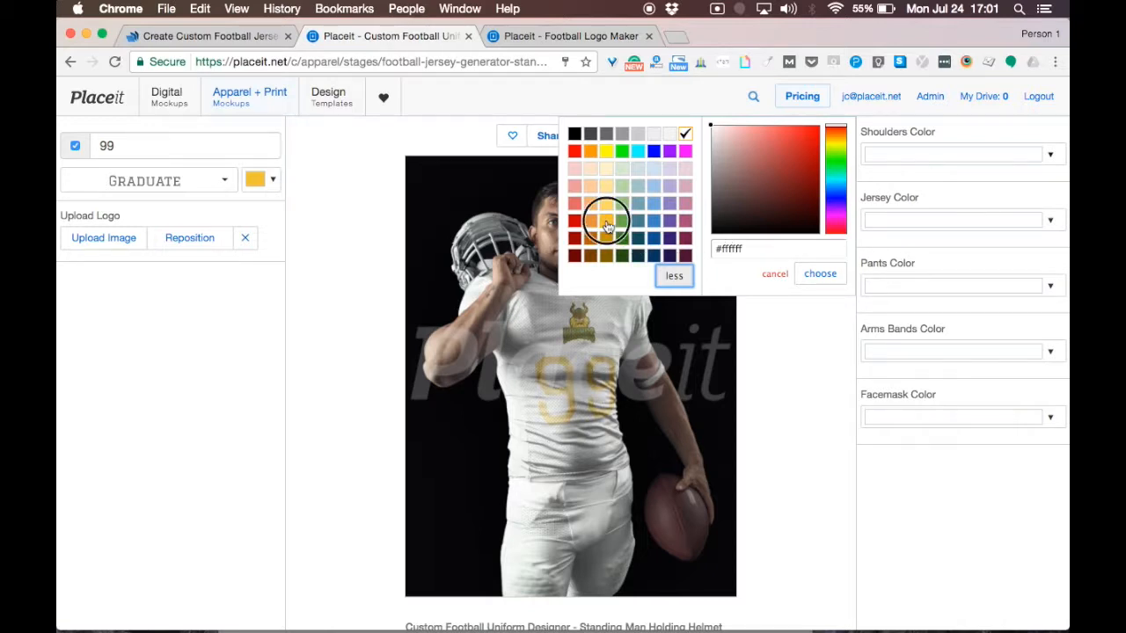
{"action": "left_click", "coordinate": [819, 273]}
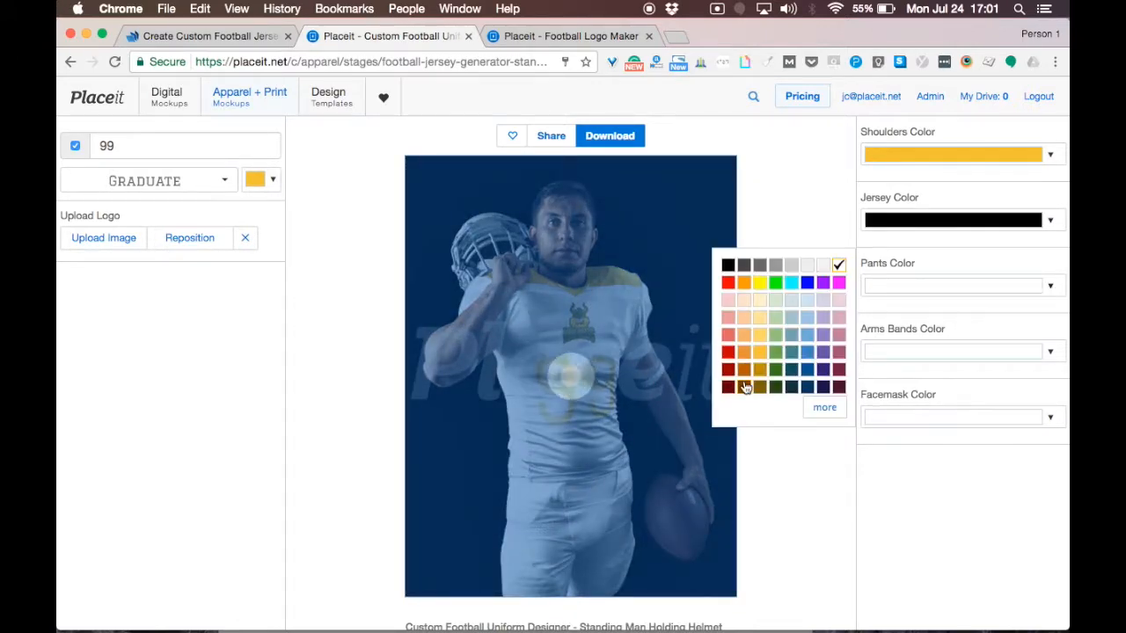
{"action": "left_click", "coordinate": [728, 387]}
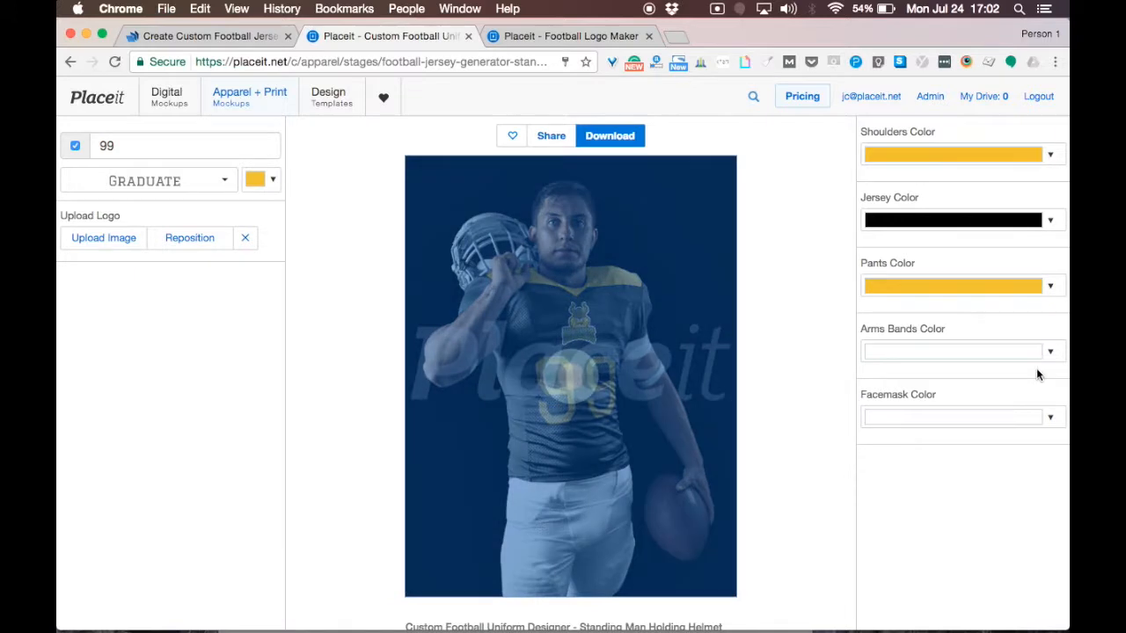
{"action": "left_click", "coordinate": [1051, 351]}
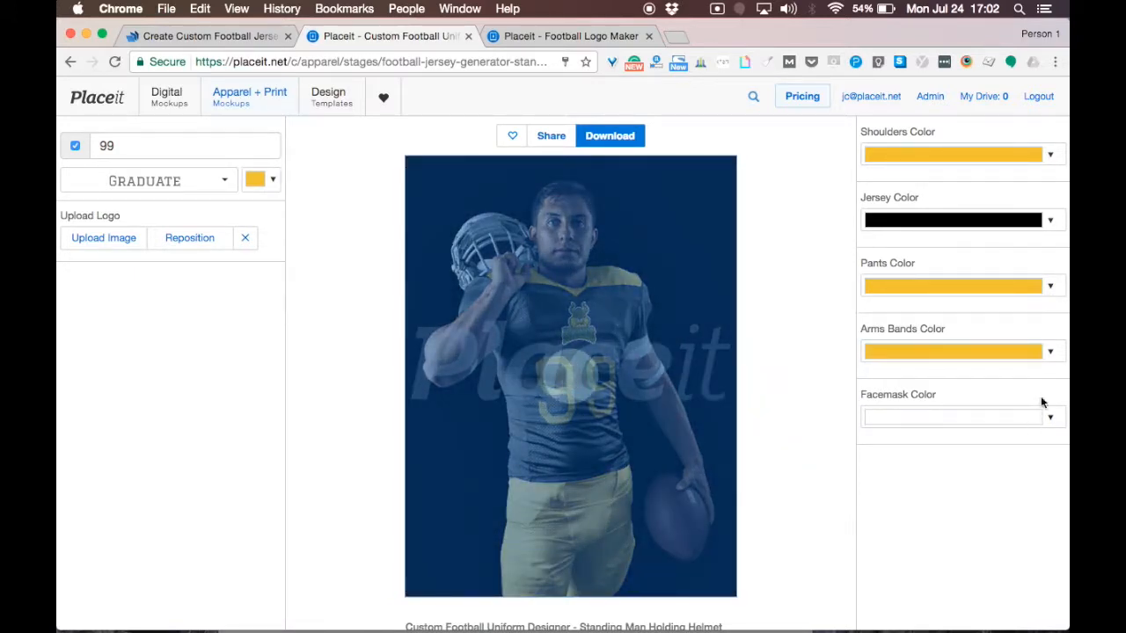
{"action": "left_click", "coordinate": [953, 351]}
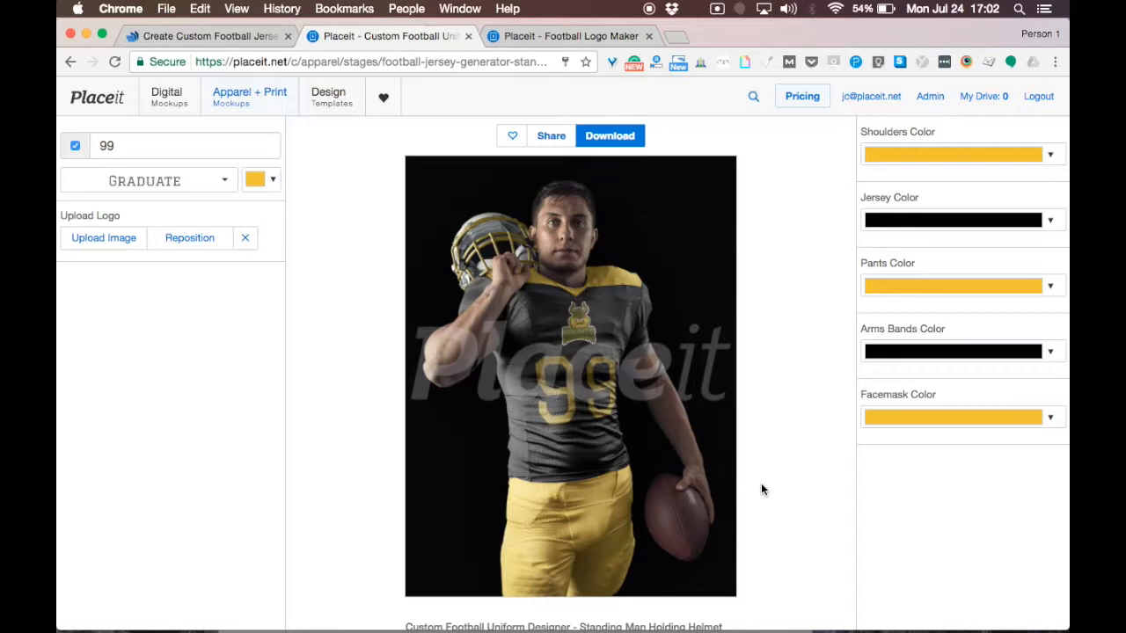
{"action": "mouse_move", "coordinate": [451, 415]}
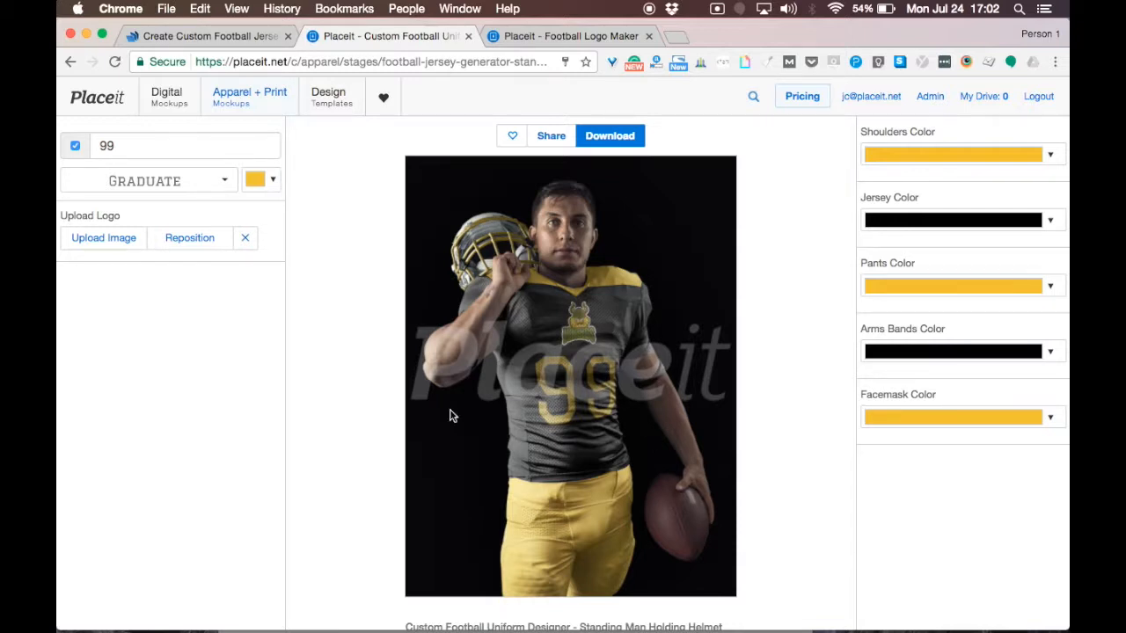
{"action": "mouse_move", "coordinate": [650, 269]}
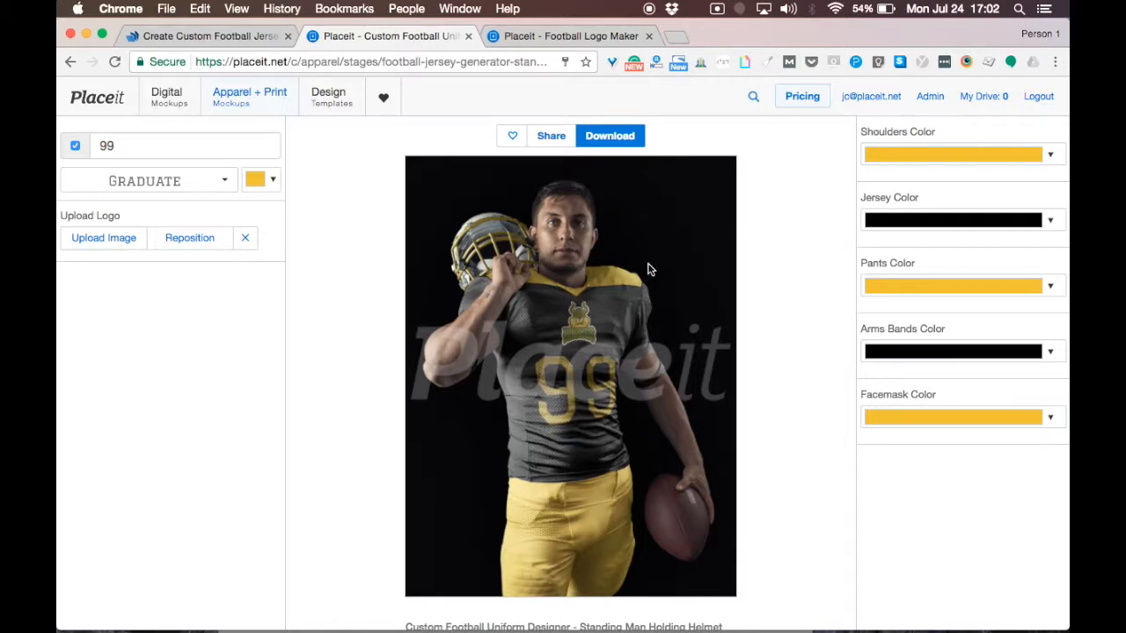
{"action": "mouse_move", "coordinate": [607, 154]}
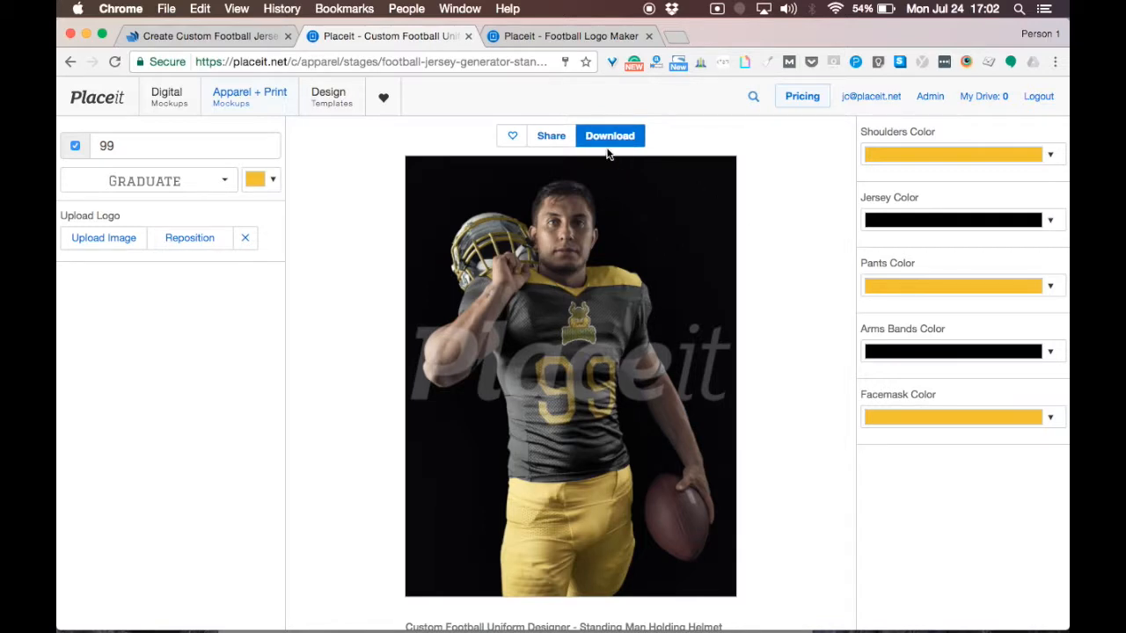
- Download the uniform mockup as a free PNG from the Get Your Image dialog
{"action": "left_click", "coordinate": [609, 136]}
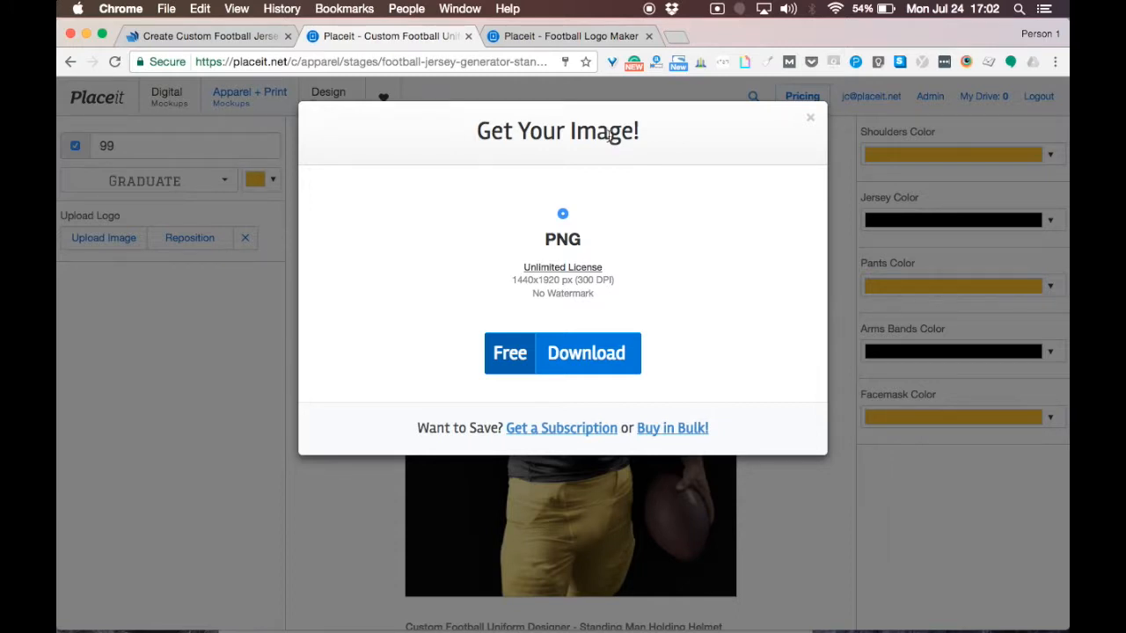
{"action": "left_click", "coordinate": [586, 353]}
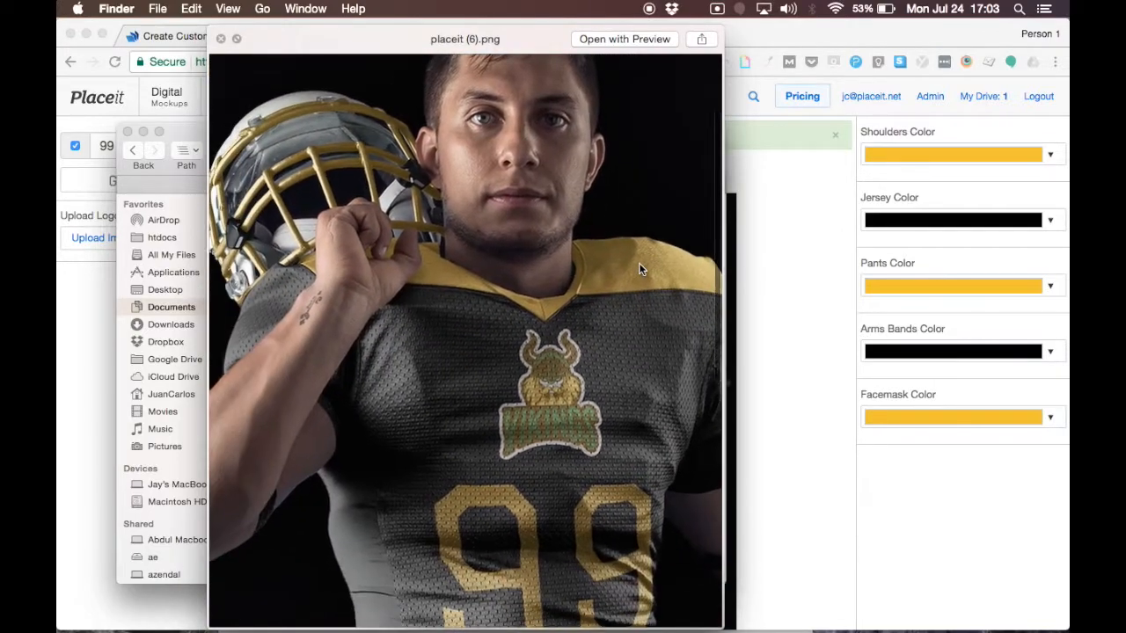
- Scroll through placeit (6).png in Quick Look, from the Vikings logo down to the gold pants
{"action": "scroll", "scroll_direction": "down", "scroll_amount": 3}
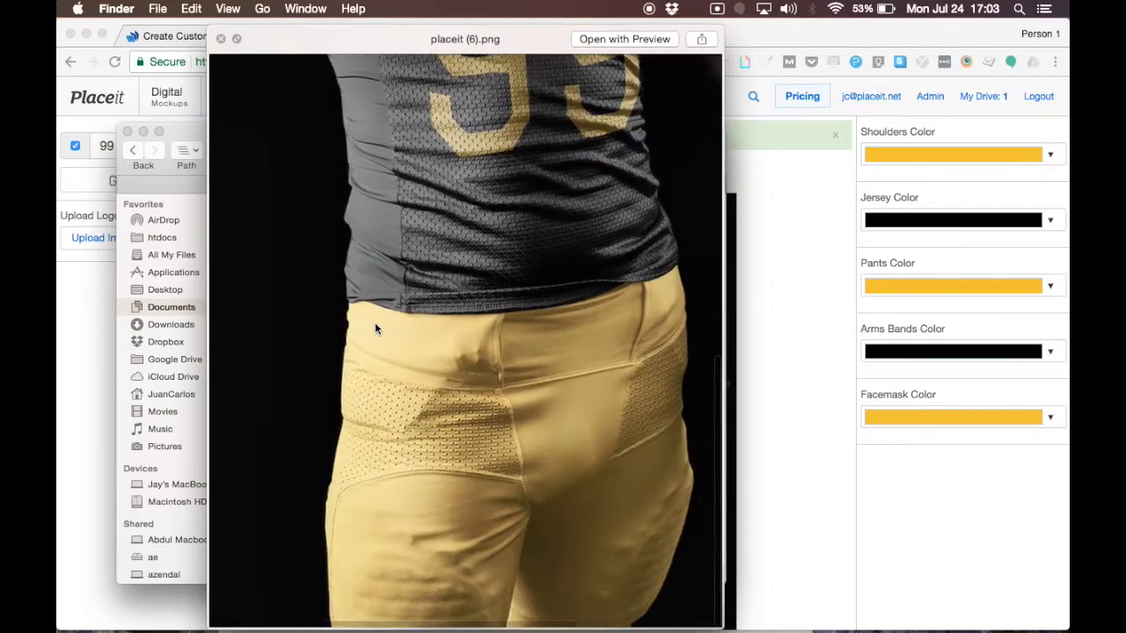